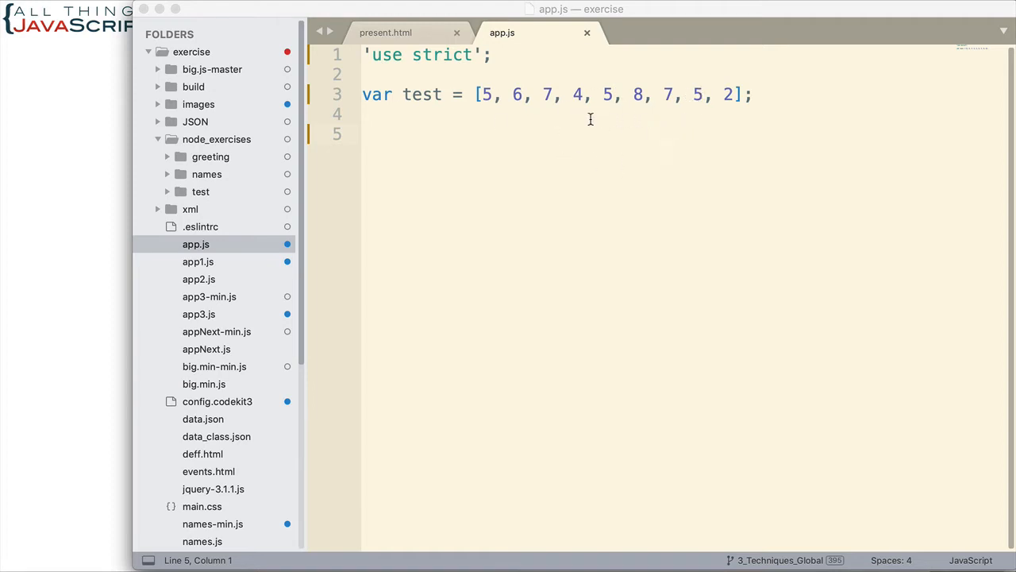
mouse_move(464, 127)
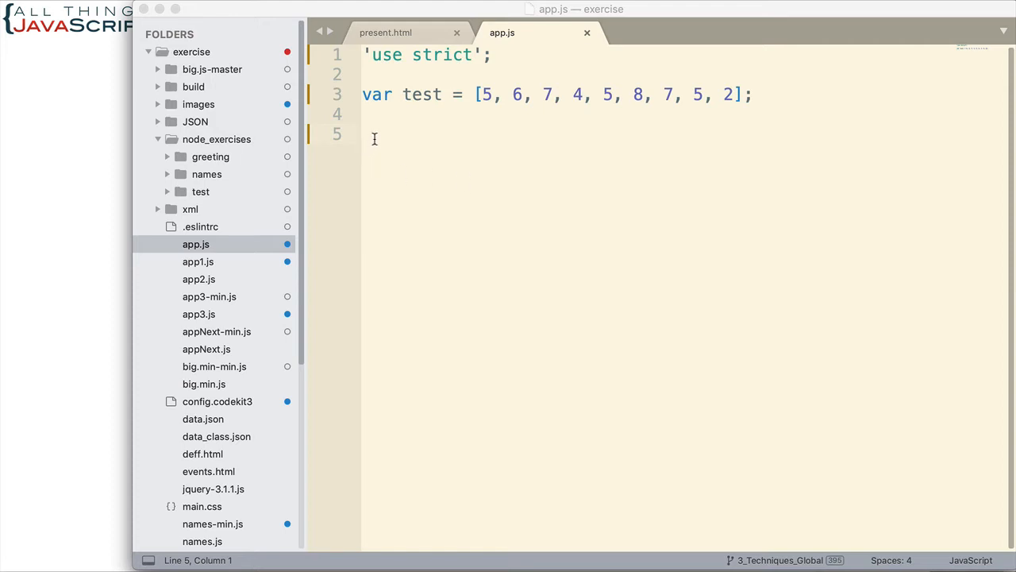
- Declare const indexEvery = function(arr, val) below the test array
type("co")
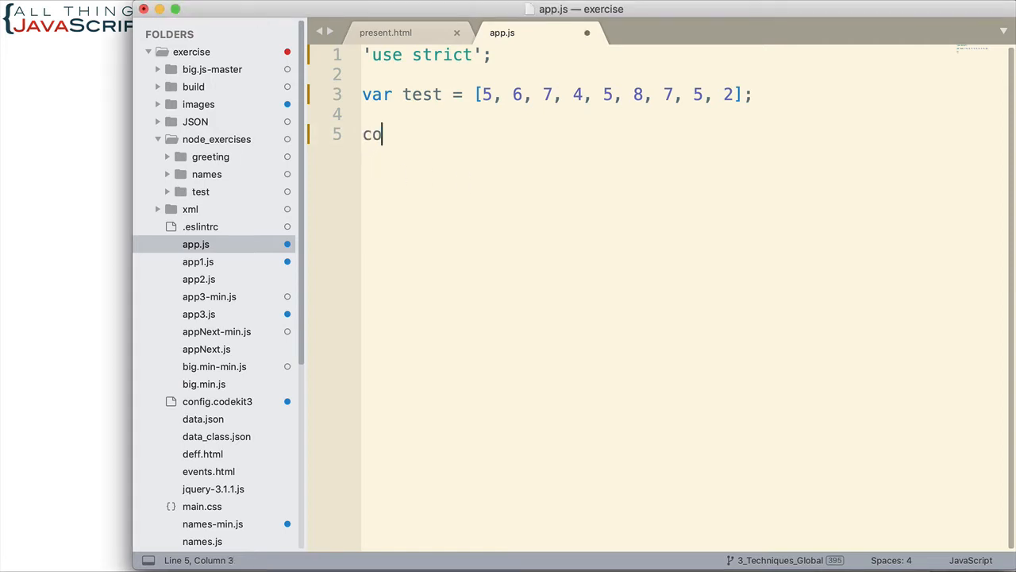
type("nst index")
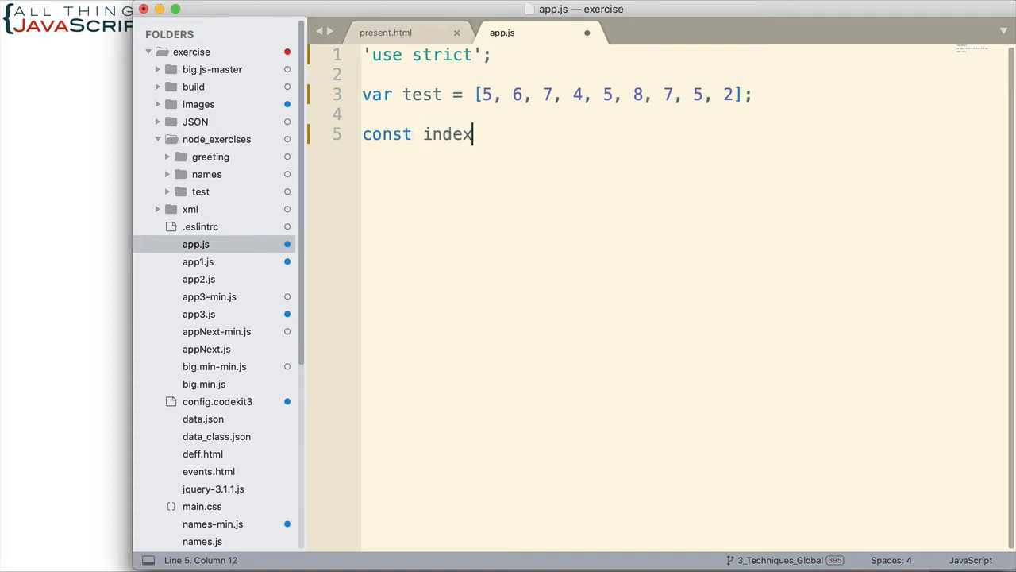
type("Even")
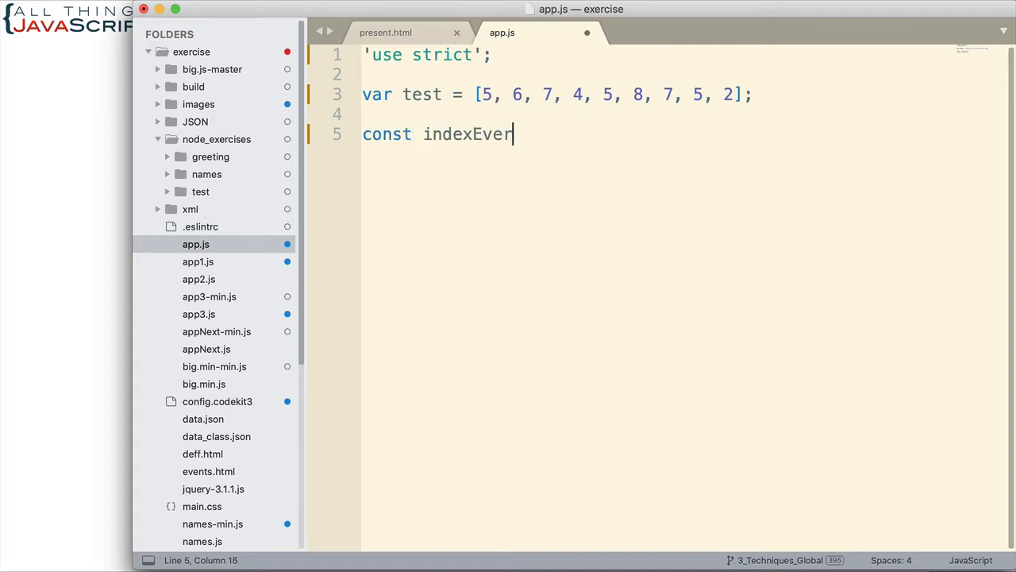
type("y")
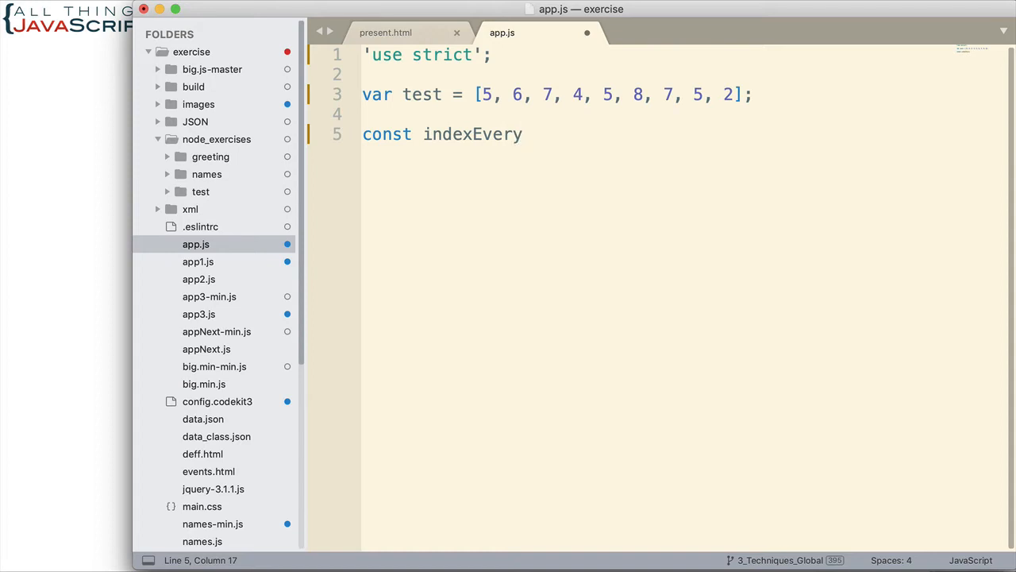
type("\" \"")
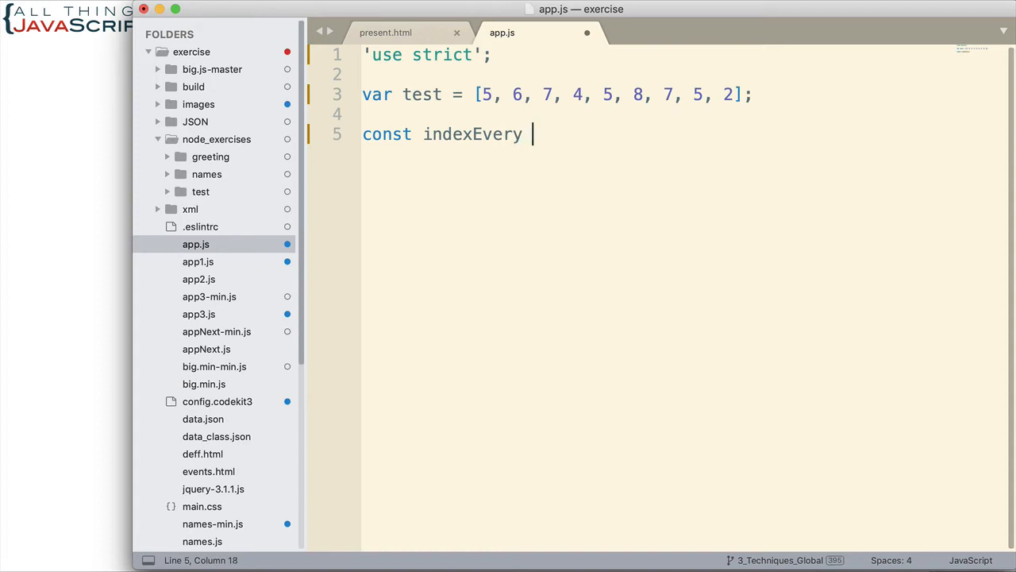
type("= funh")
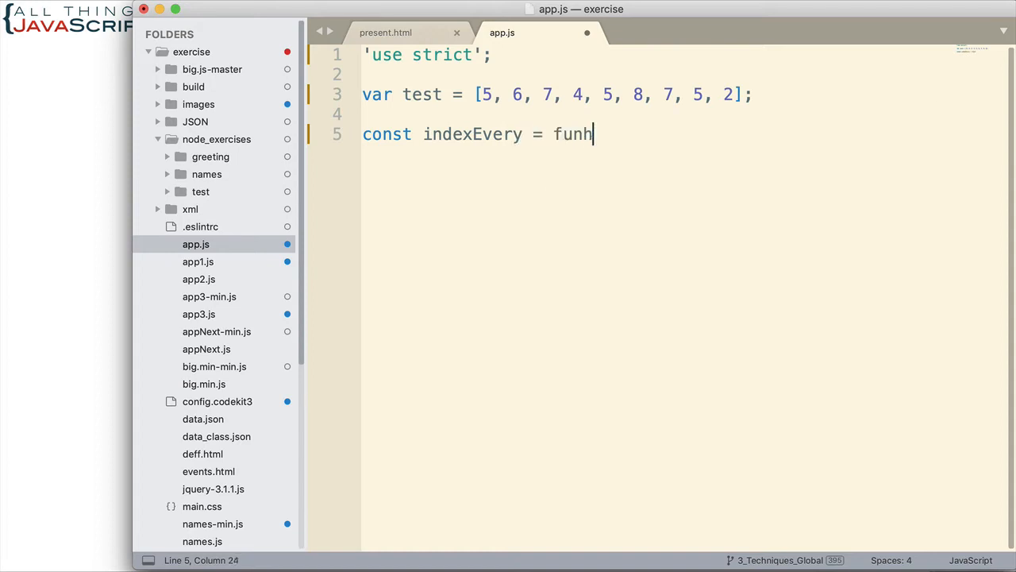
type("ct")
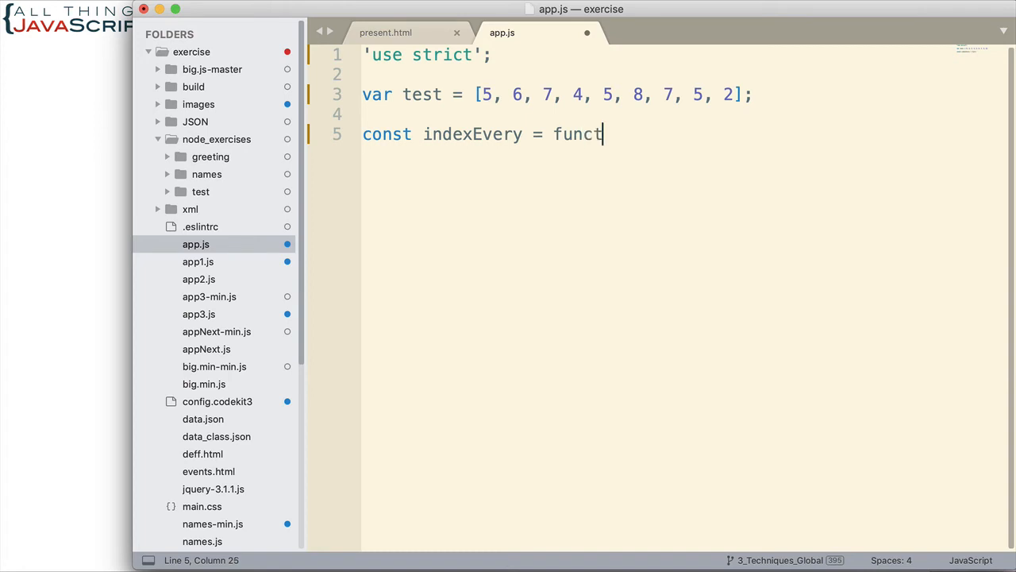
type("ion()")
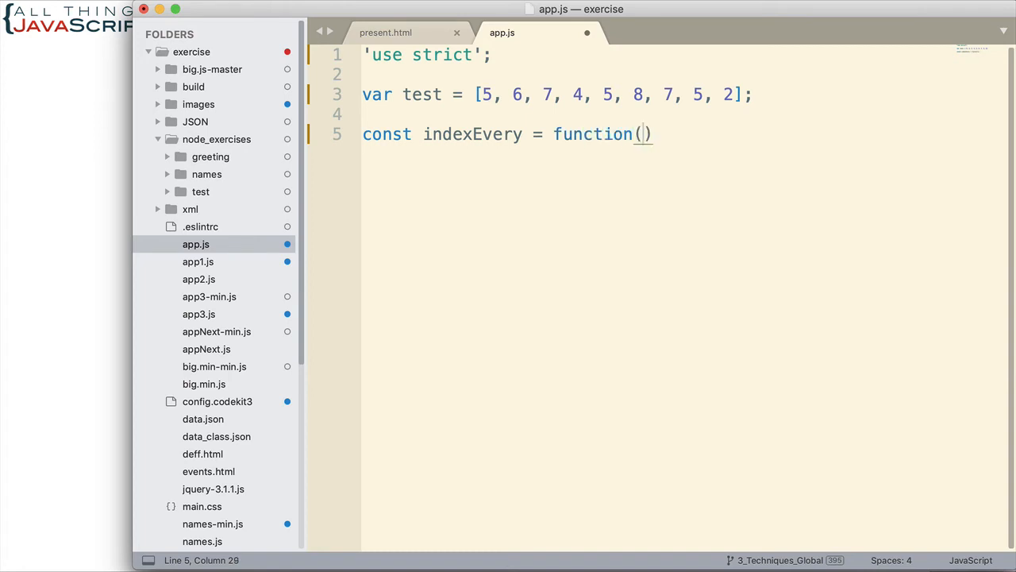
type("arr,")
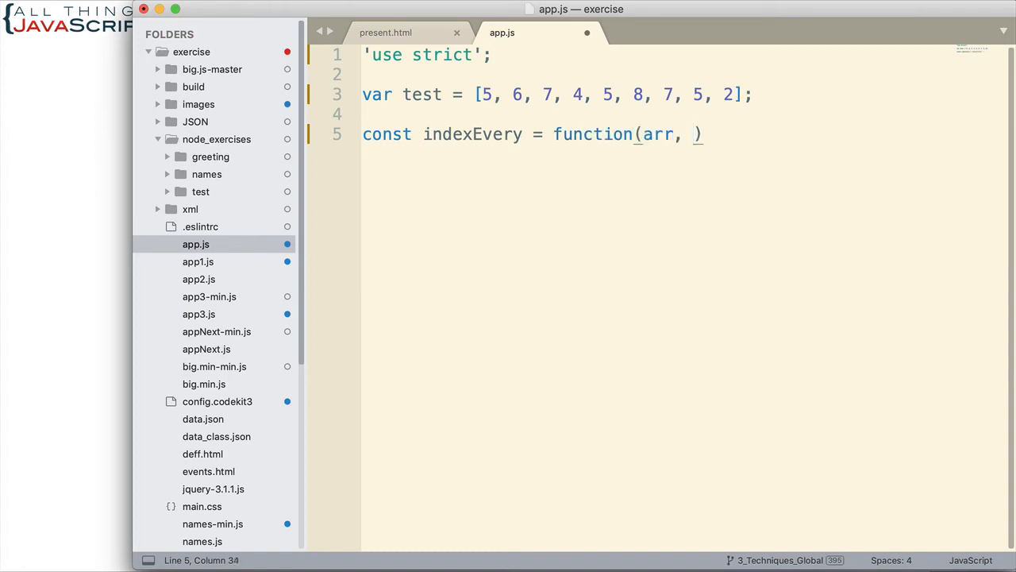
type("val")
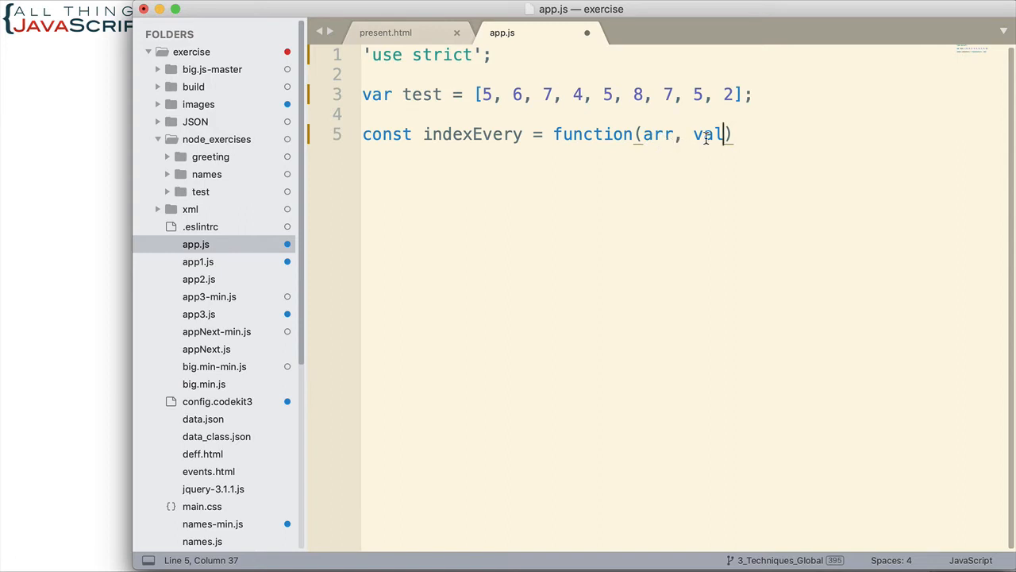
- Review the arr and val parameters, add the body braces and a closing semicolon
double_click(657, 133)
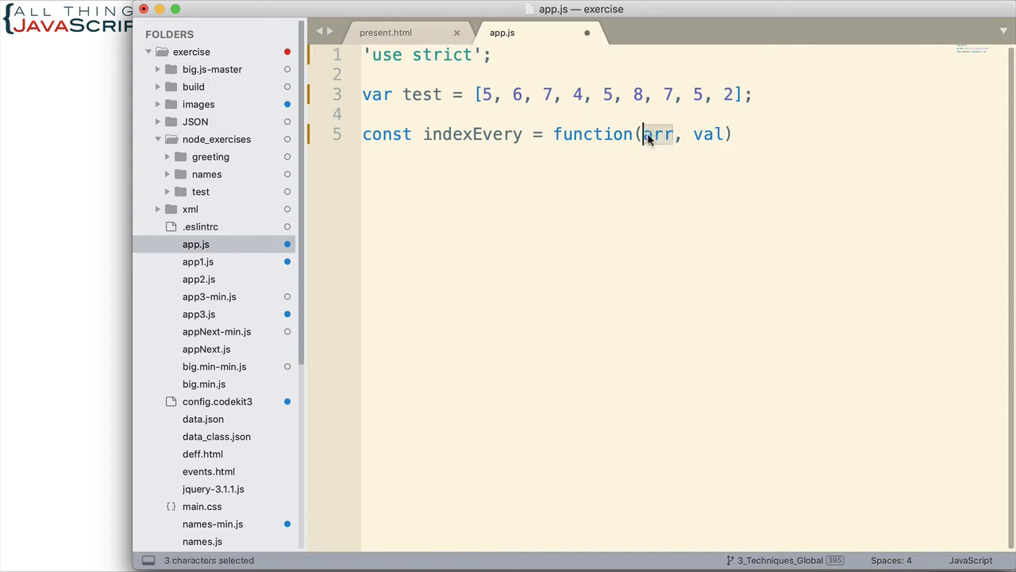
double_click(708, 133)
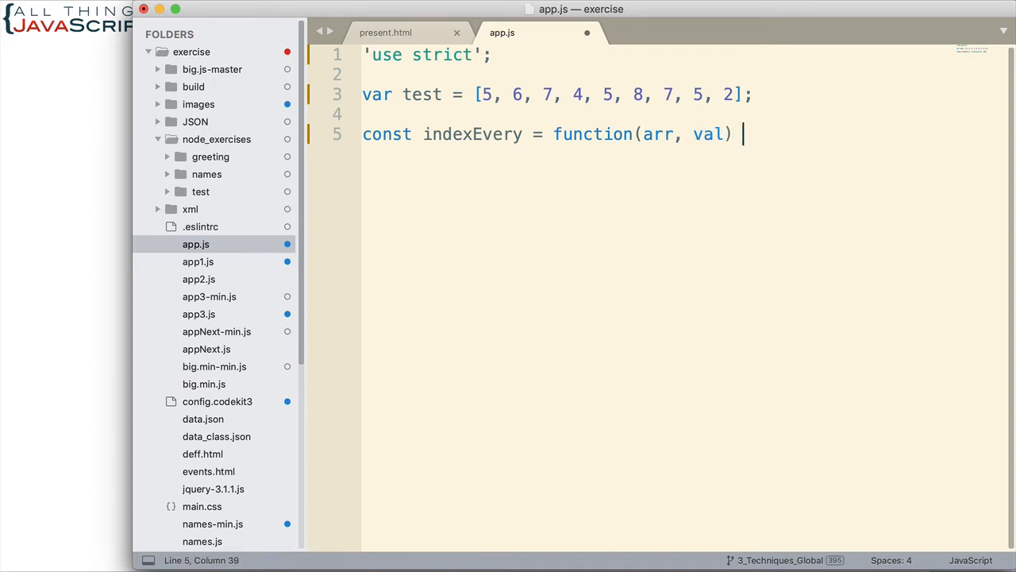
type("{")
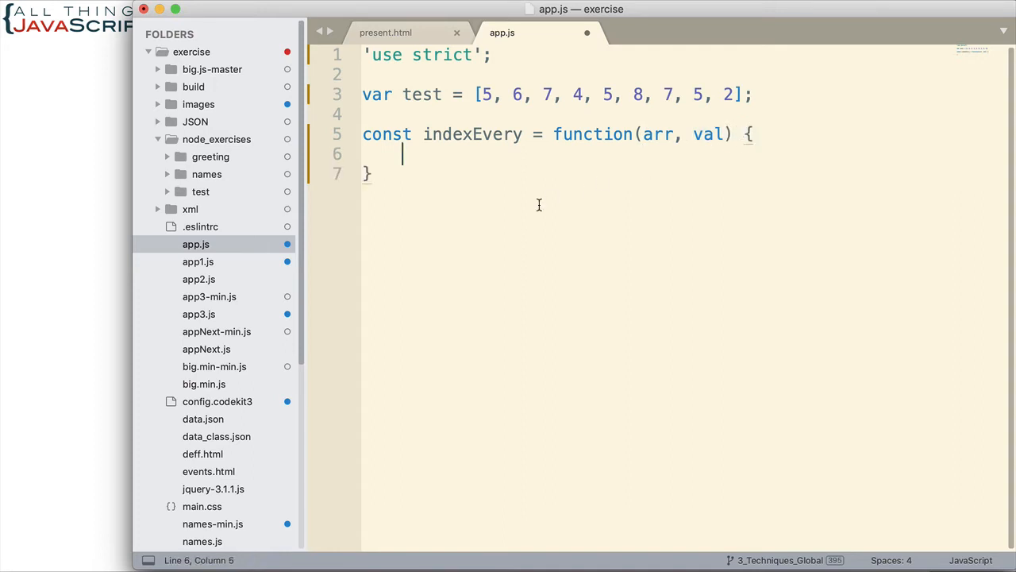
left_click(388, 172)
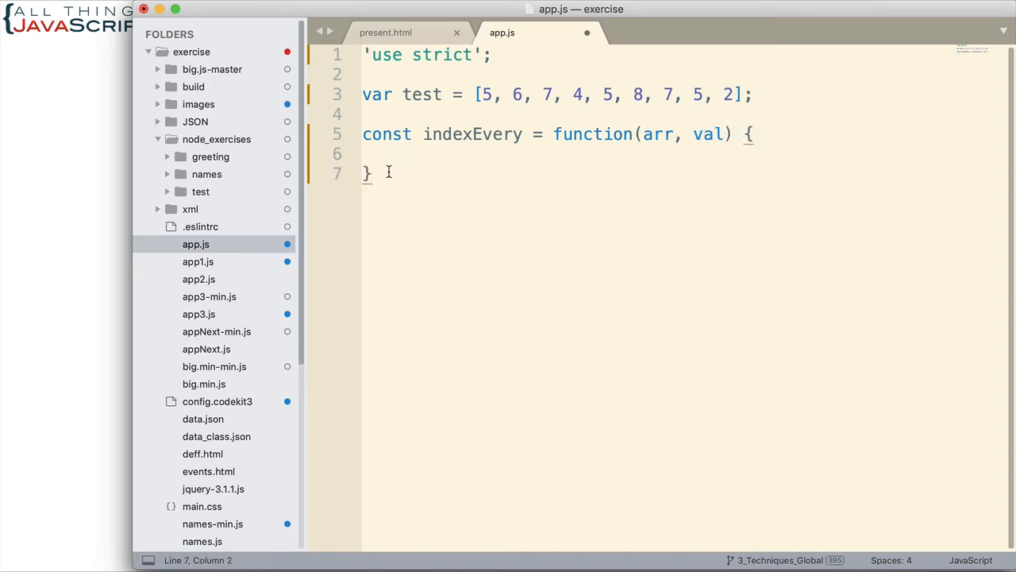
type(";")
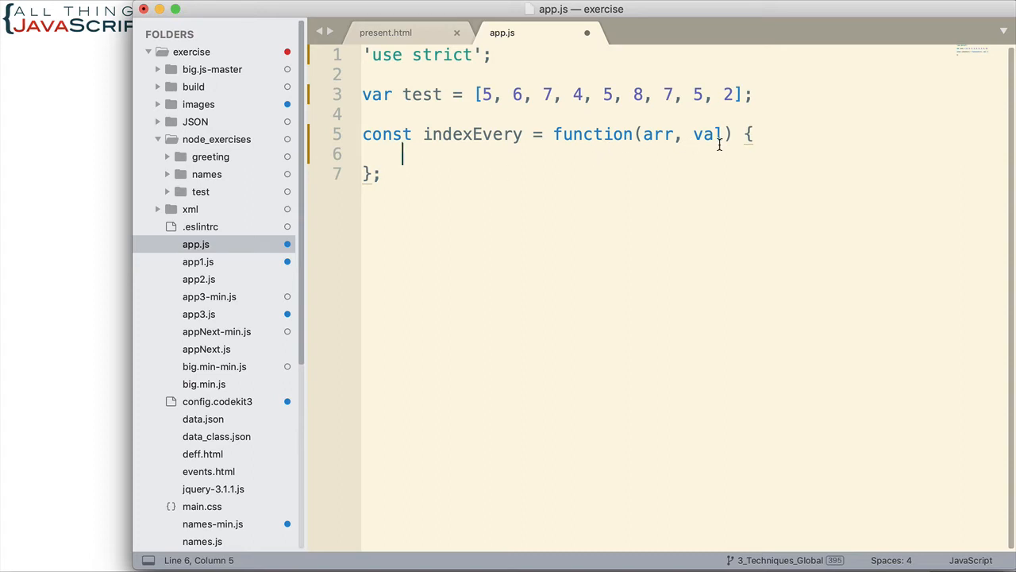
- Write return arr.reduce(( with acc as the callback's first parameter
type("return")
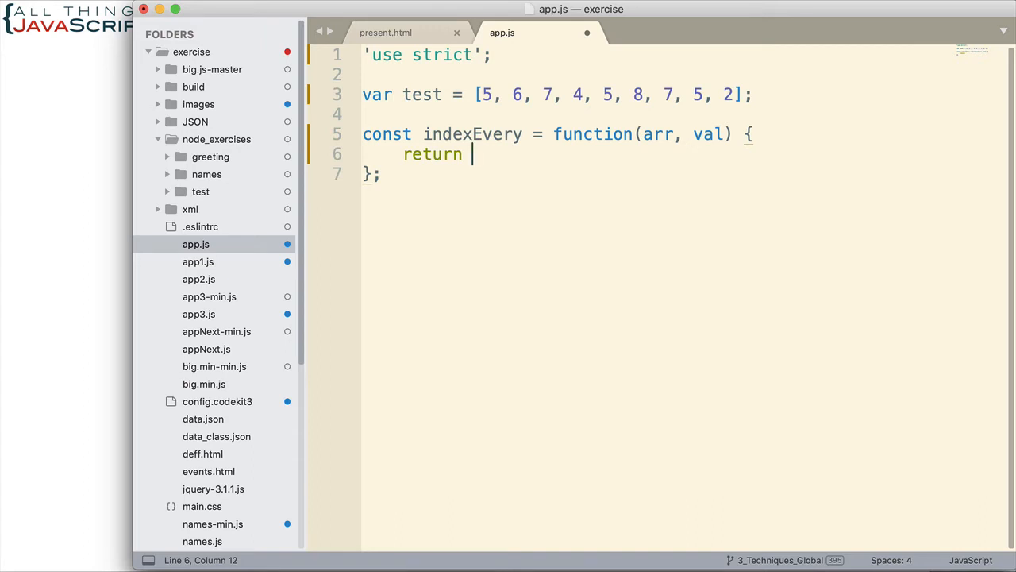
mouse_move(718, 149)
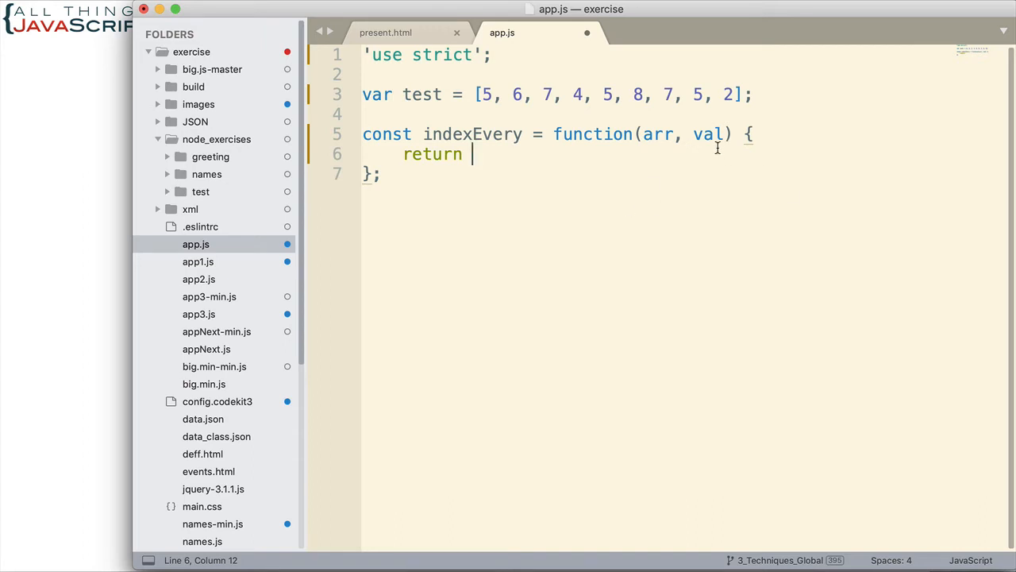
double_click(657, 134)
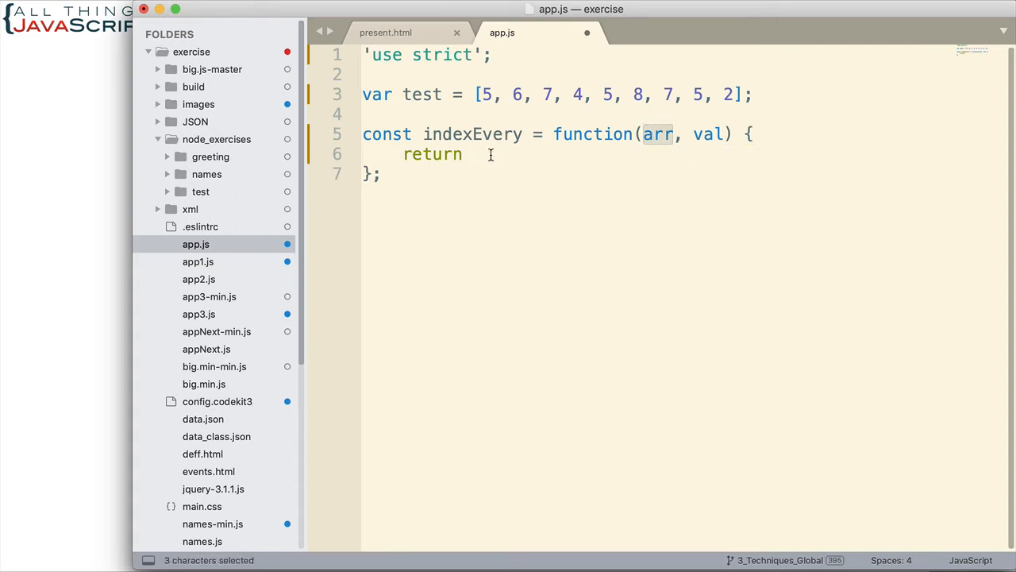
left_click(549, 168)
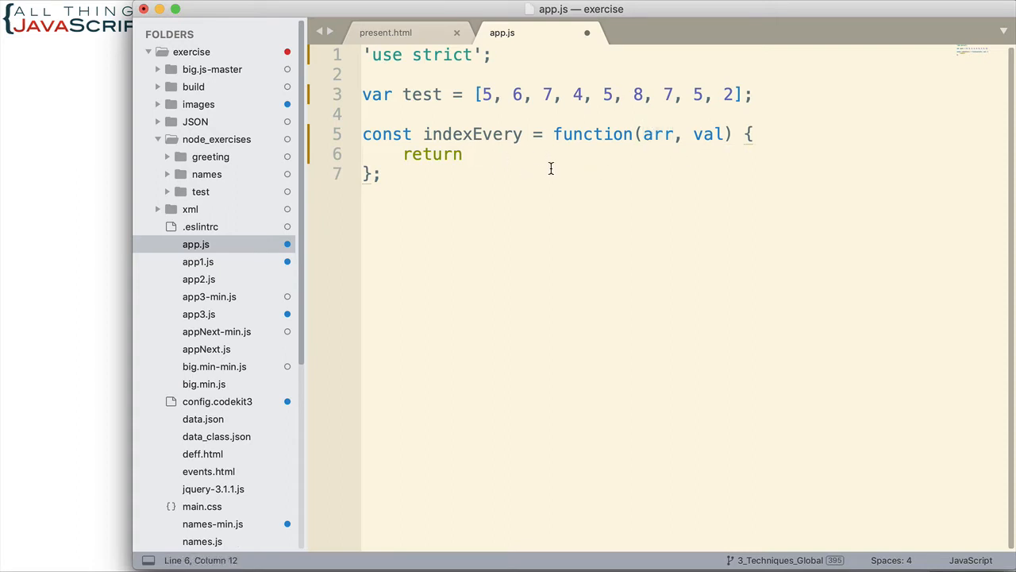
type("arr.")
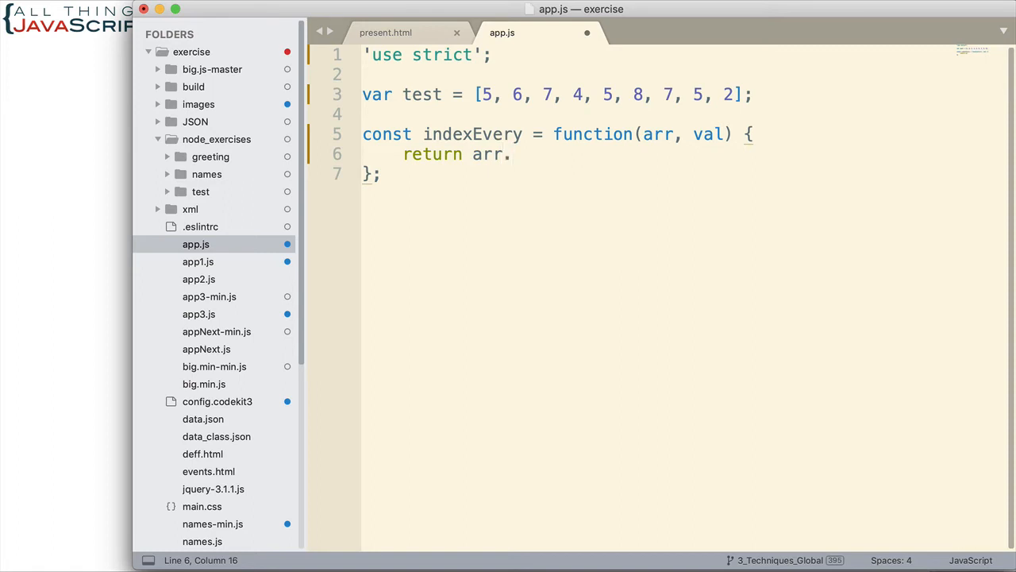
type("reduce")
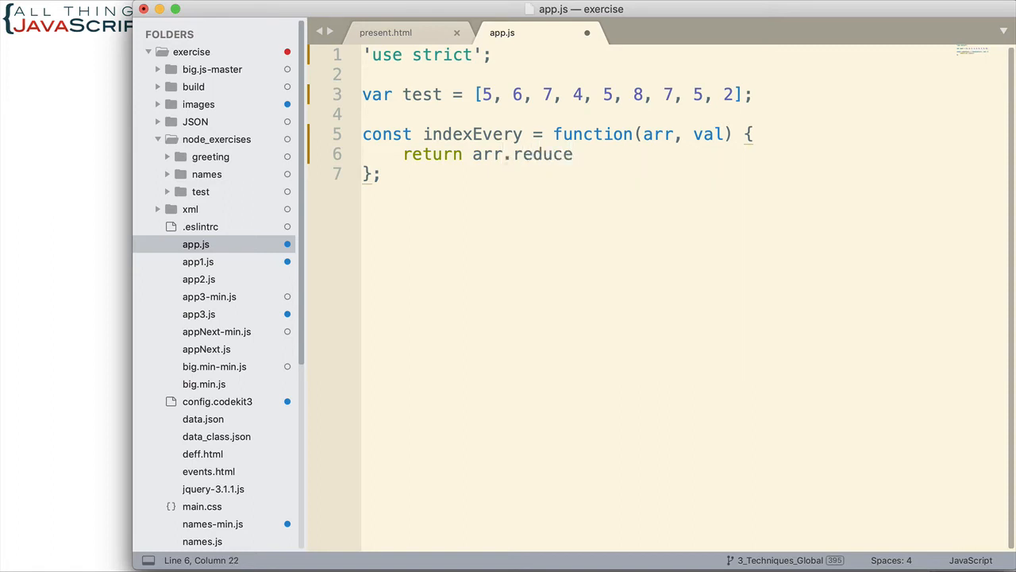
type("()")
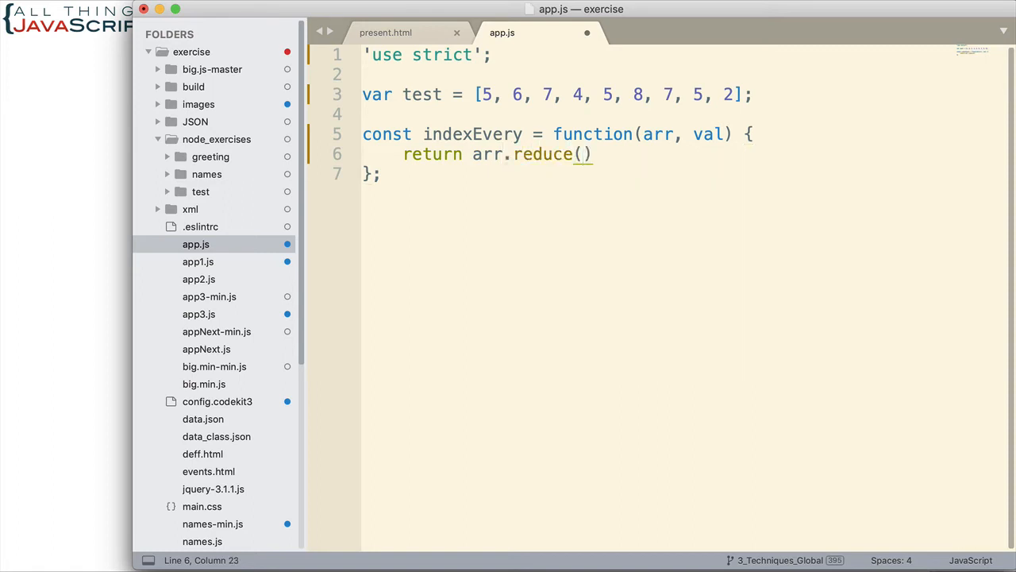
type("(")
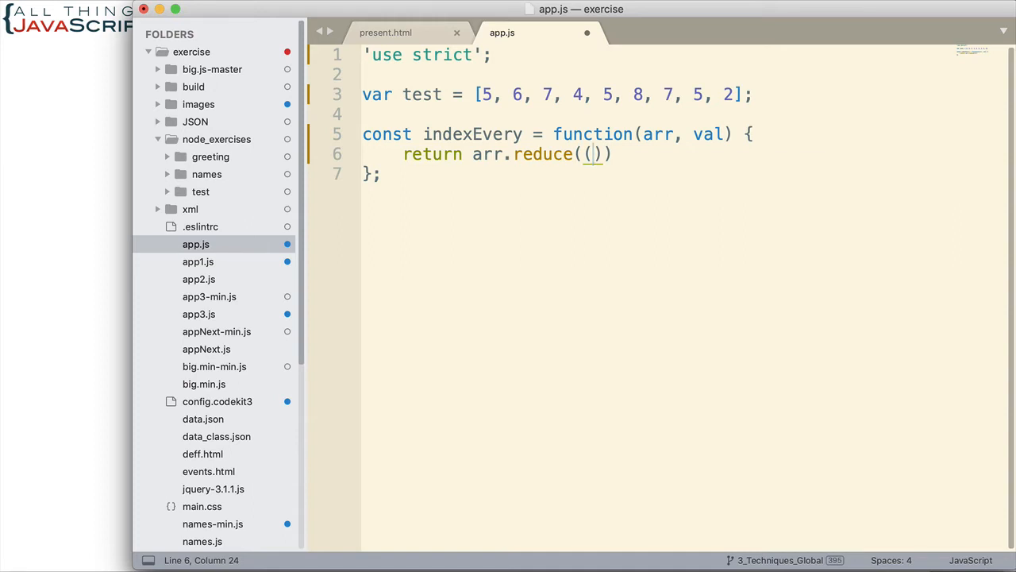
type("acc")
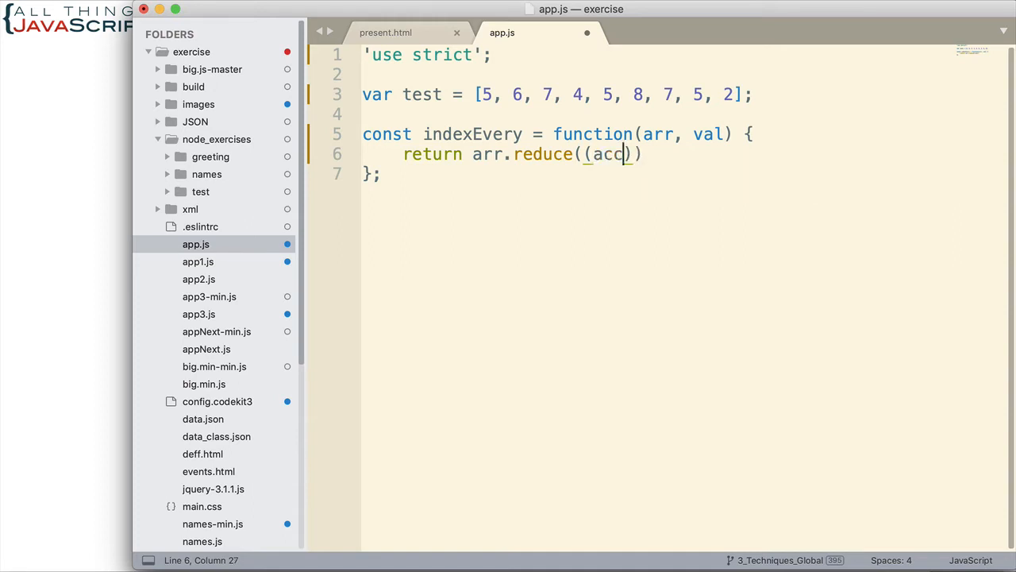
type(",")
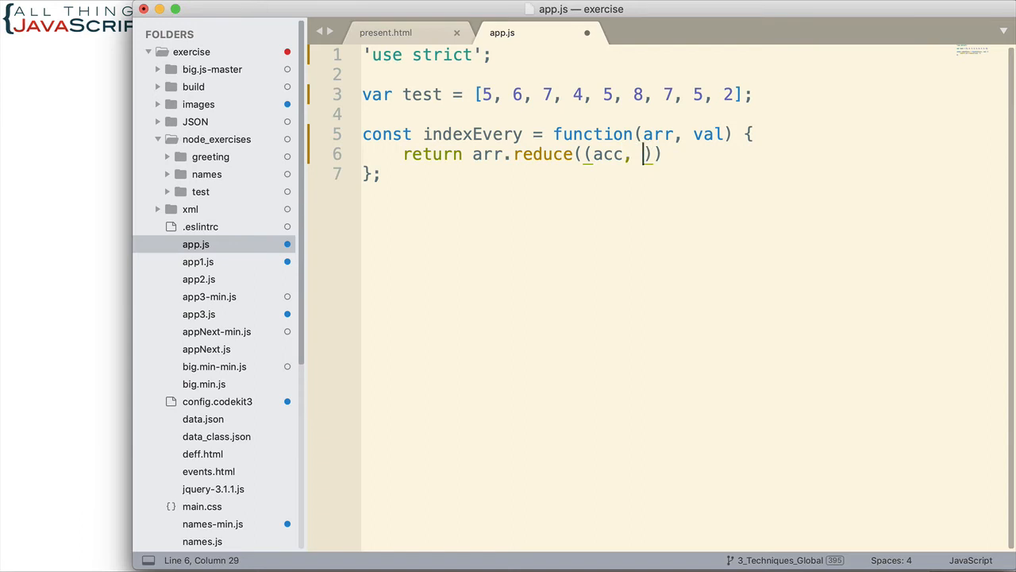
mouse_move(626, 173)
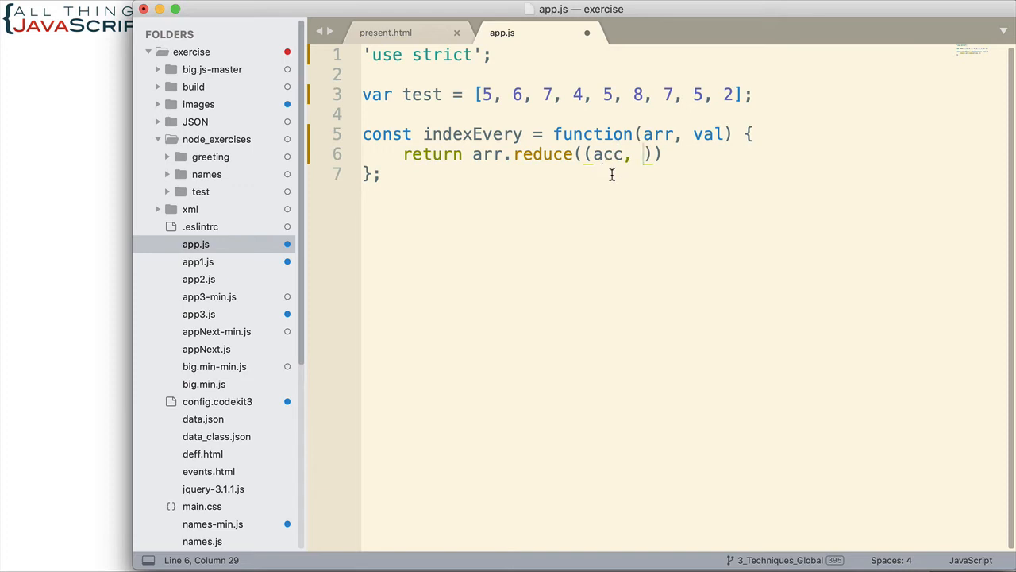
mouse_move(662, 193)
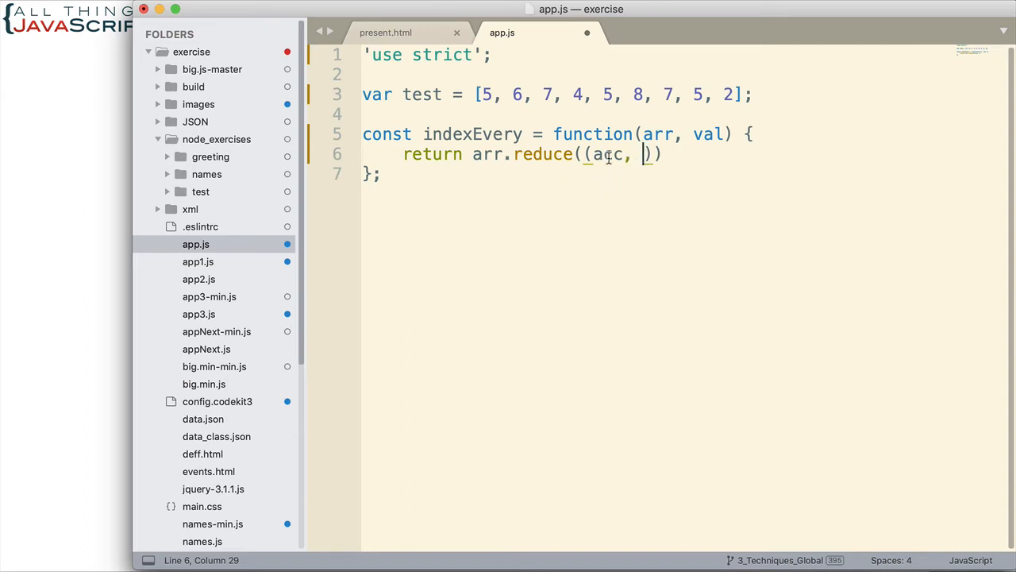
double_click(606, 154)
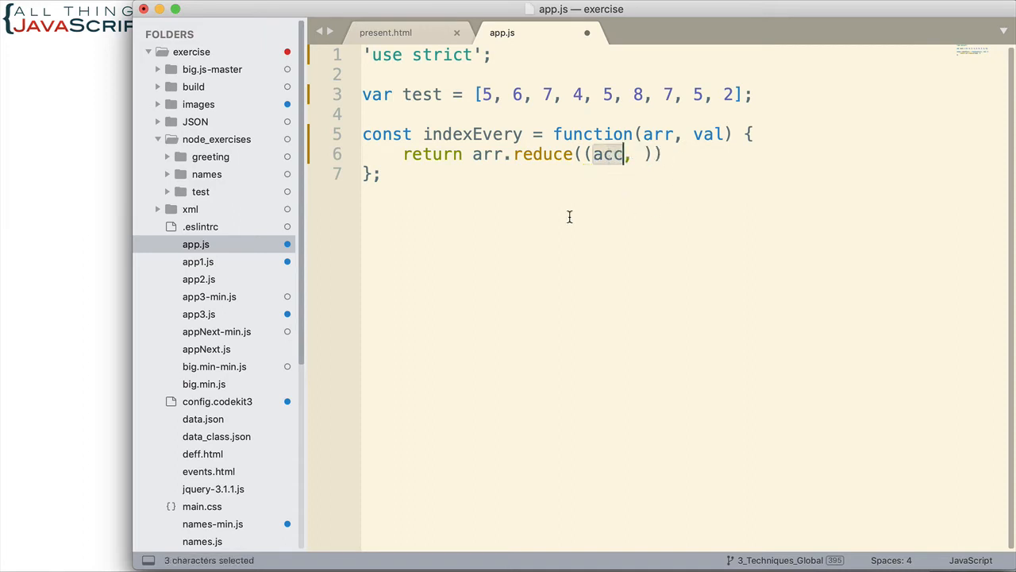
mouse_move(626, 191)
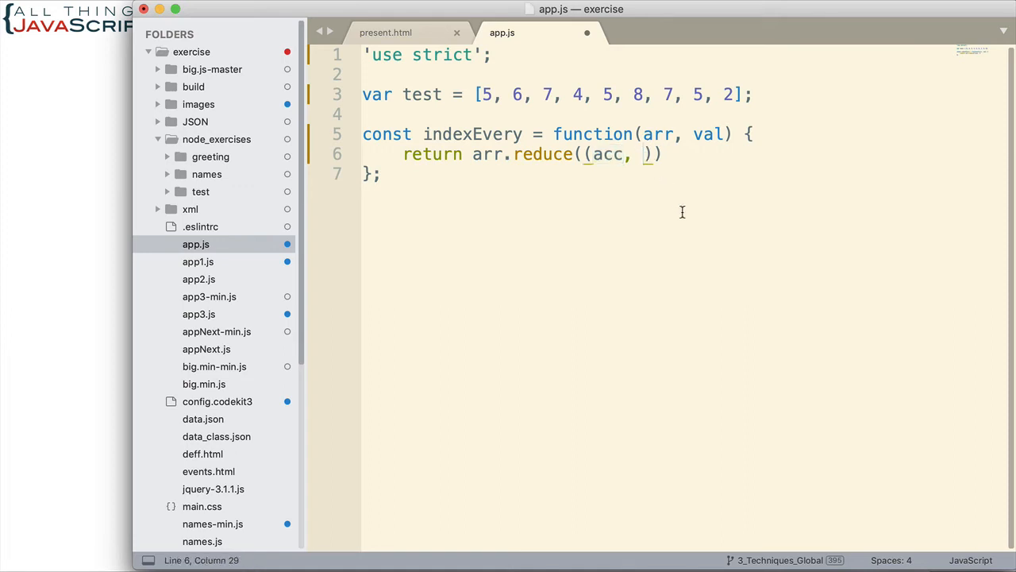
- Complete the callback parameters as (acc, elem, idx) followed by the arrow
type("elem")
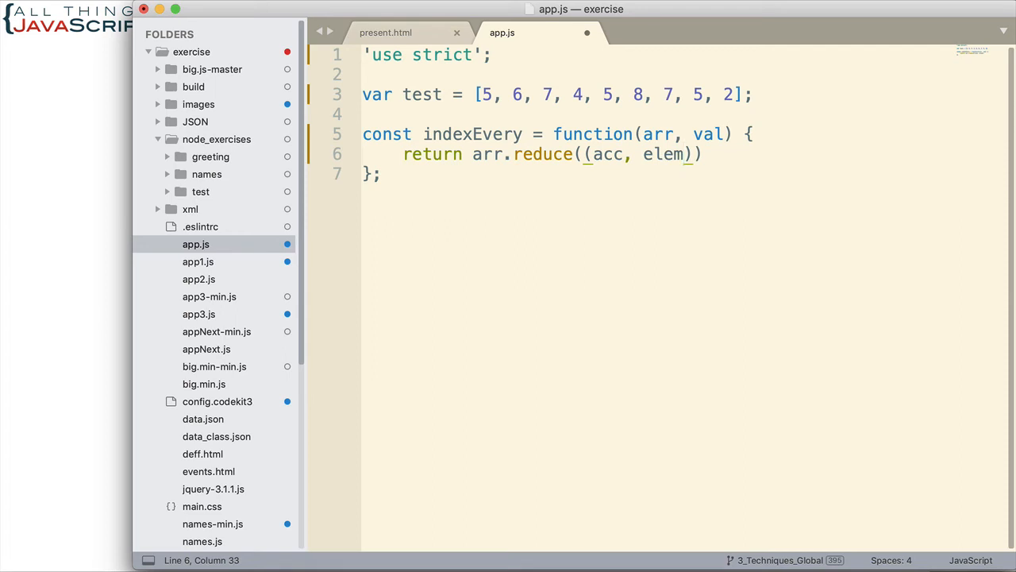
double_click(664, 154)
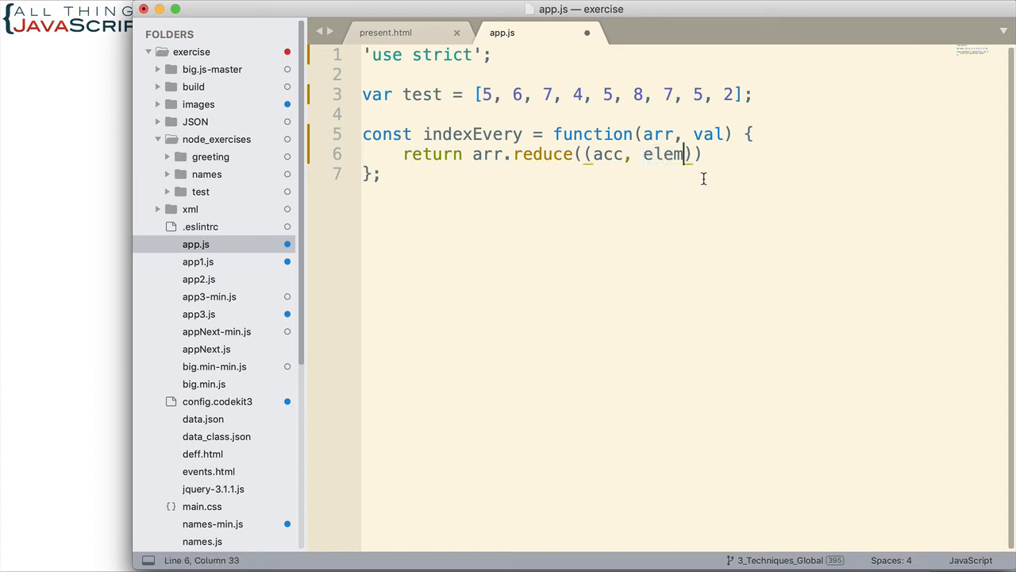
type(", id")
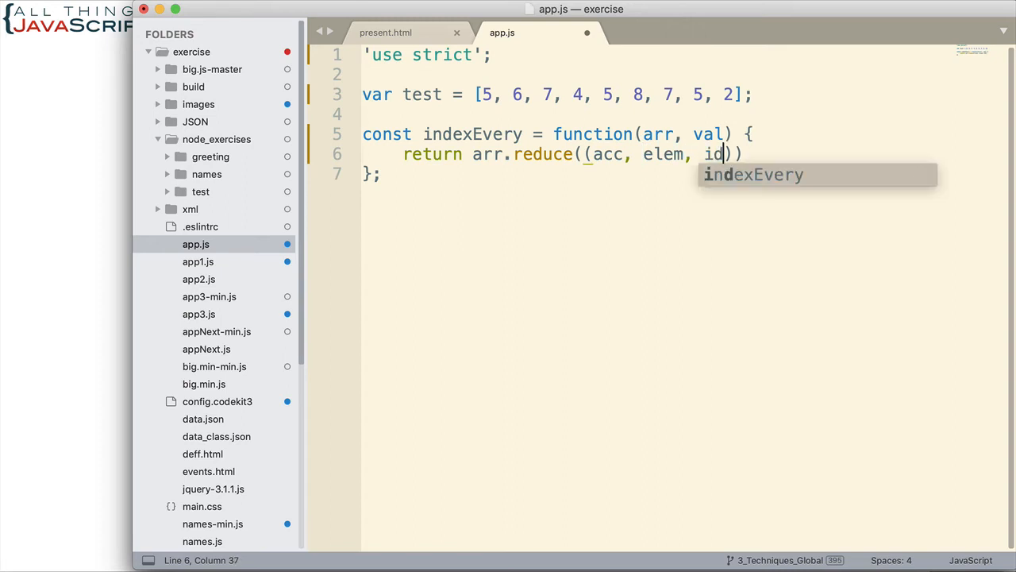
type("x")
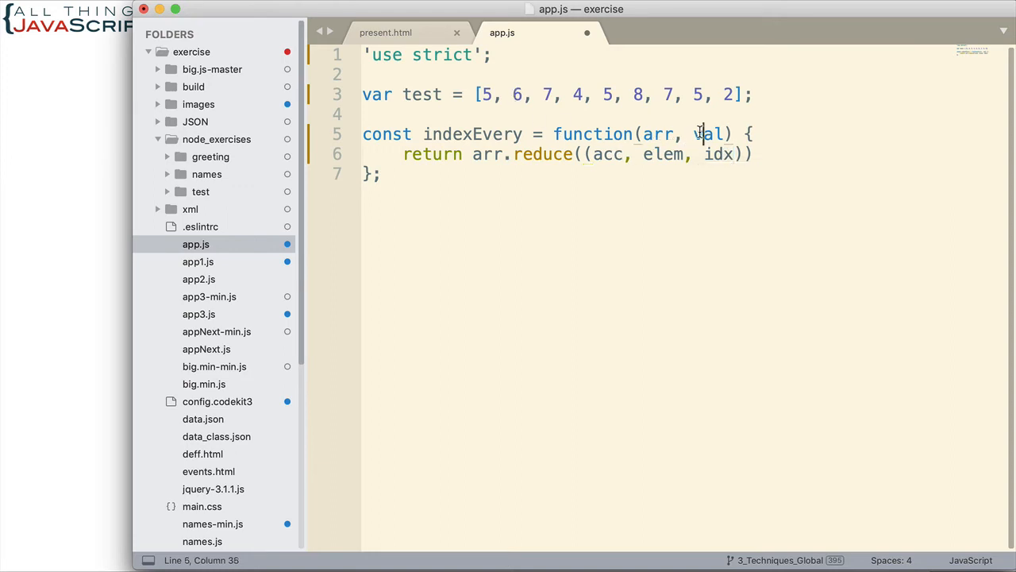
double_click(709, 133)
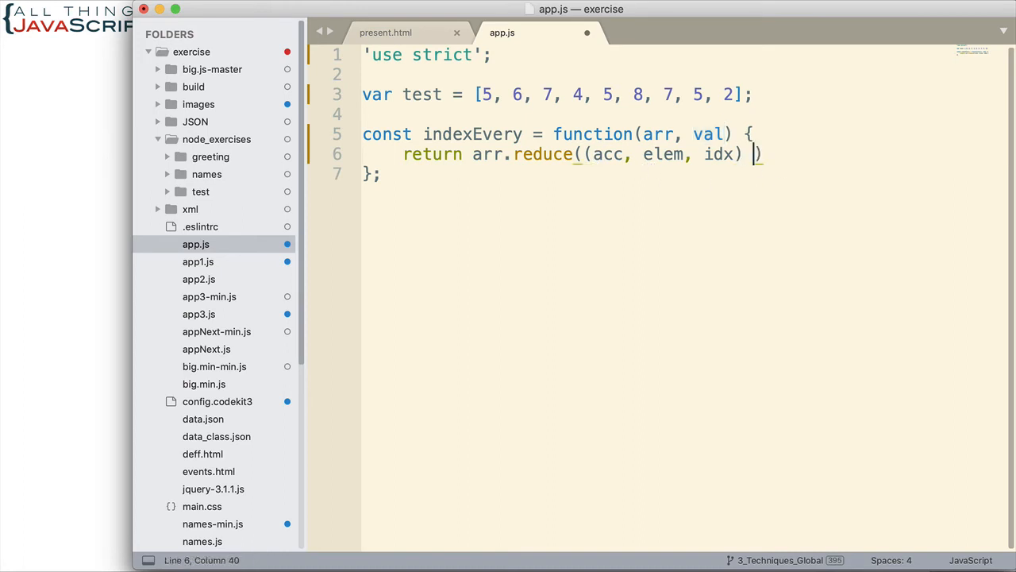
type("=>")
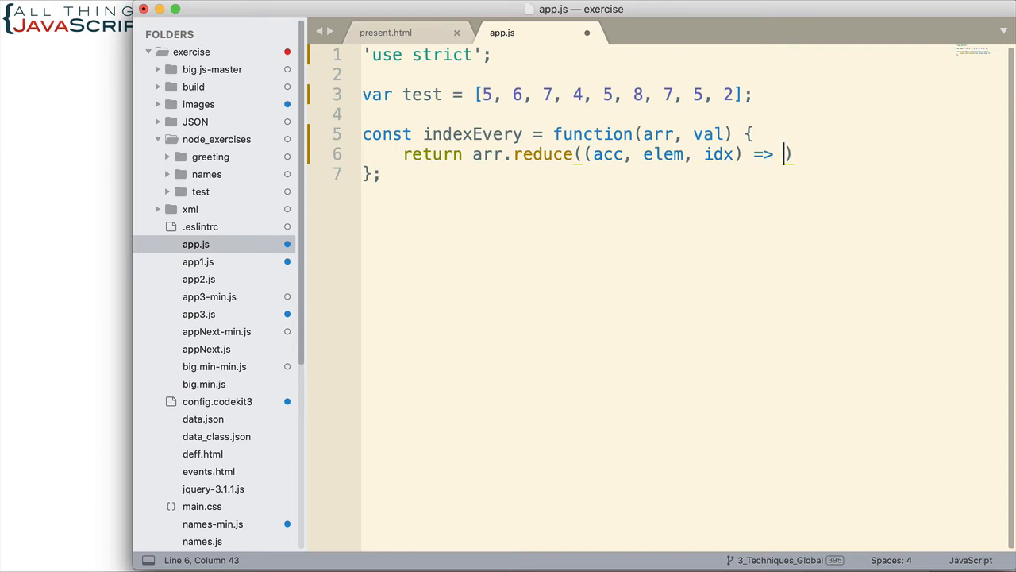
- Begin the ternary with the test (elem === val) ? and start a new line for the true branch
type("(")
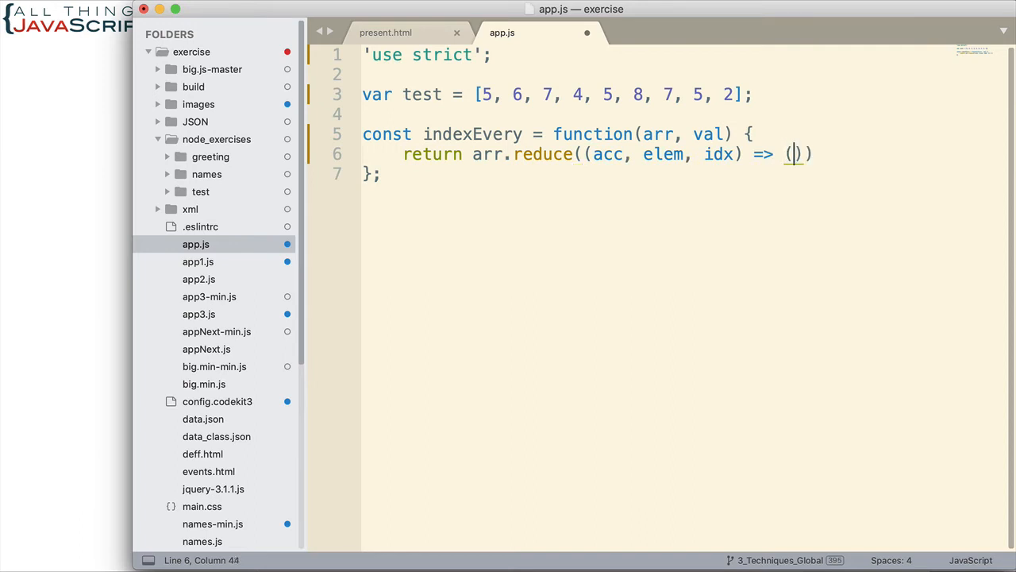
type("elem")
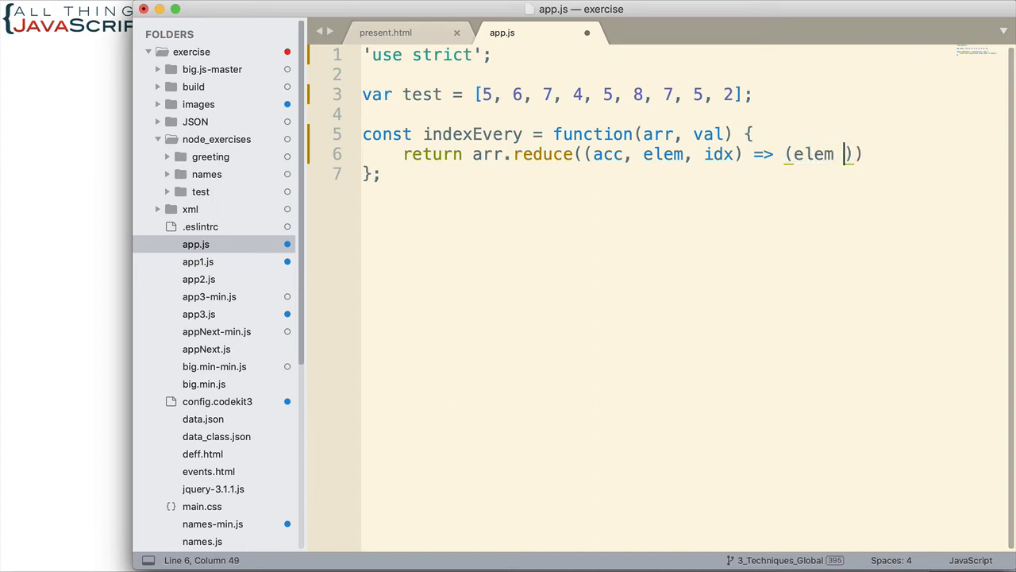
type("===")
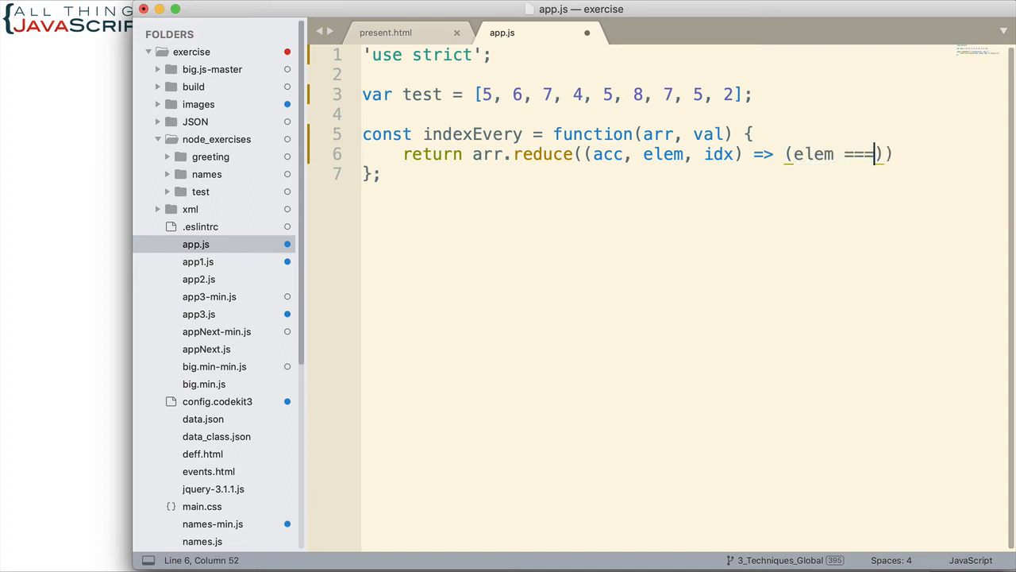
type("val")
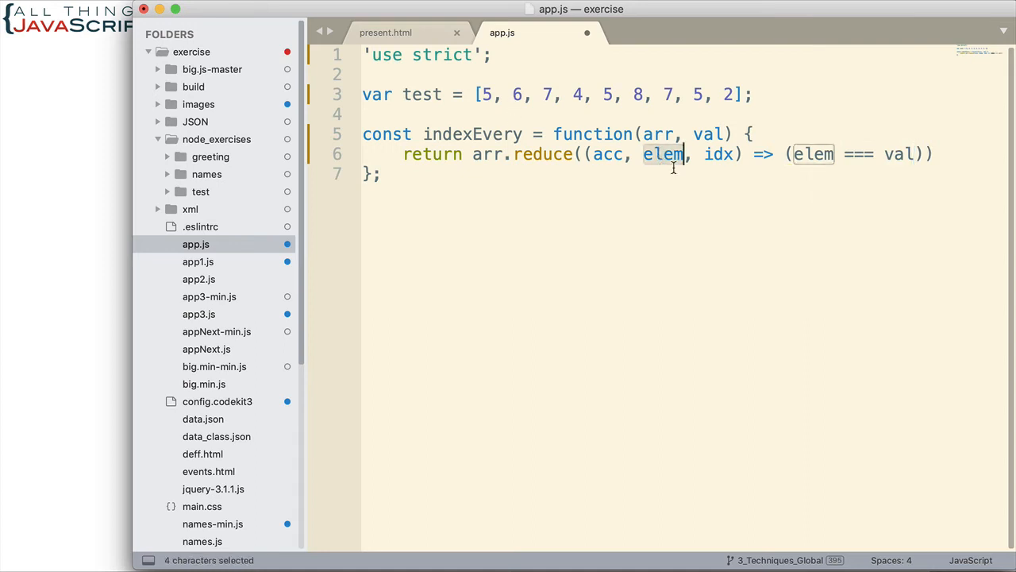
left_click(705, 133)
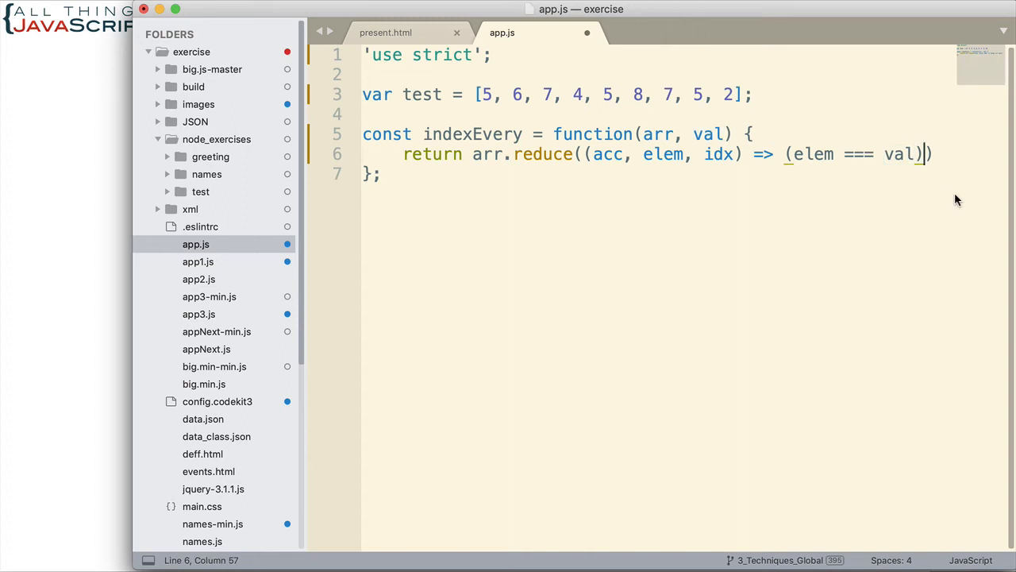
type("\" \"")
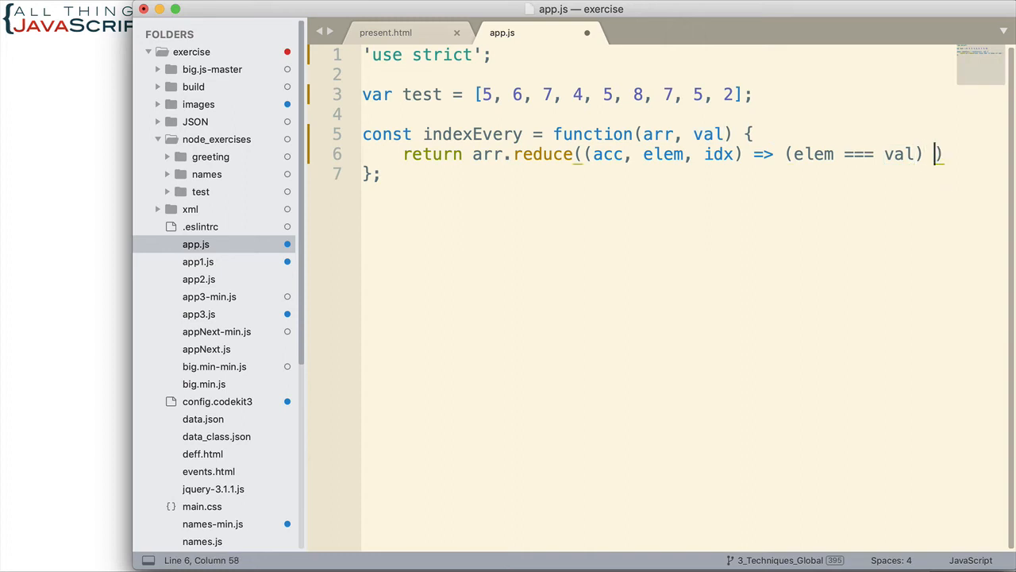
type("?")
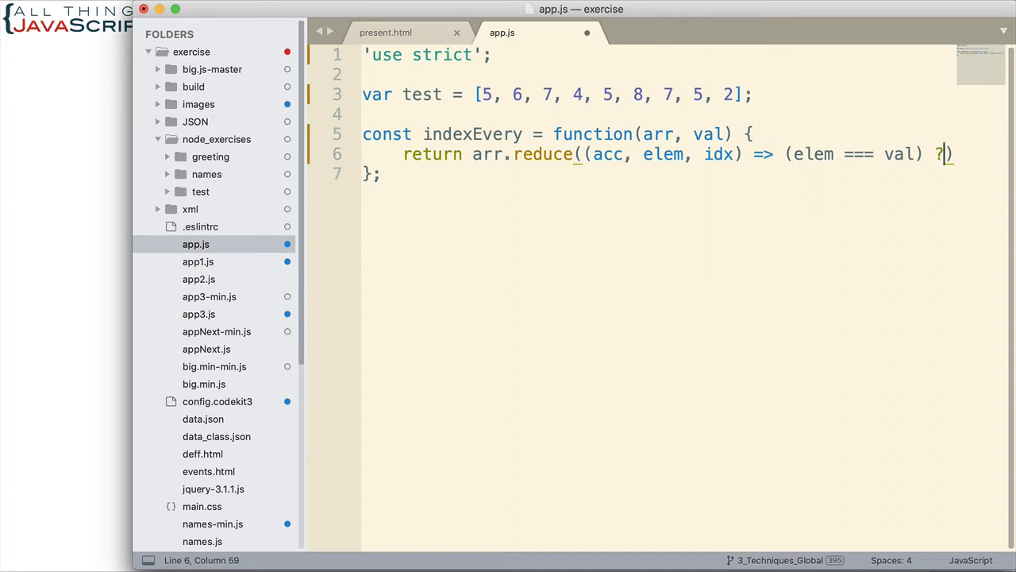
type(" [")
key("enter")
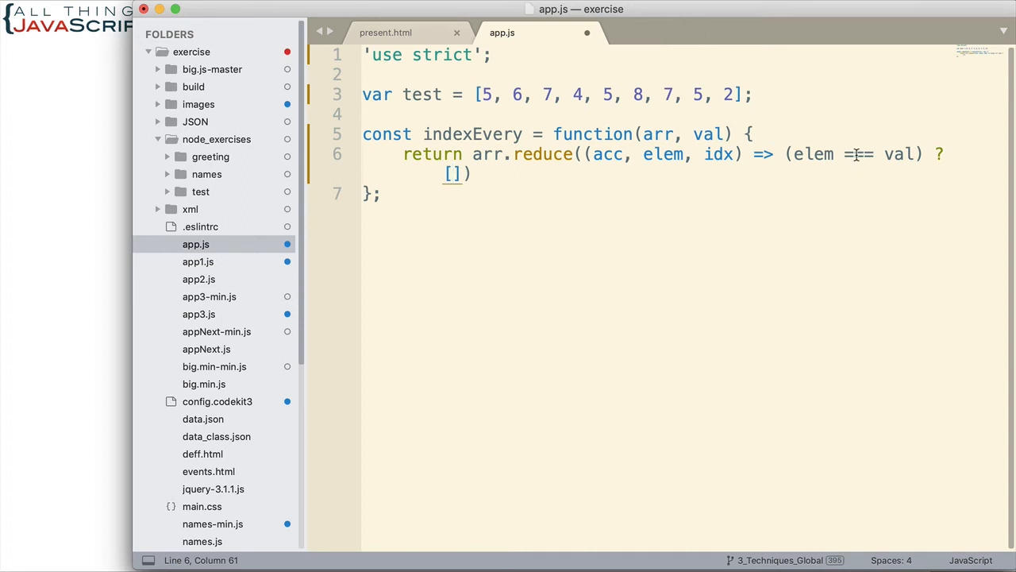
- Write the true branch as [...acc, idx] with an empty array as reduce's initial value
type("idx")
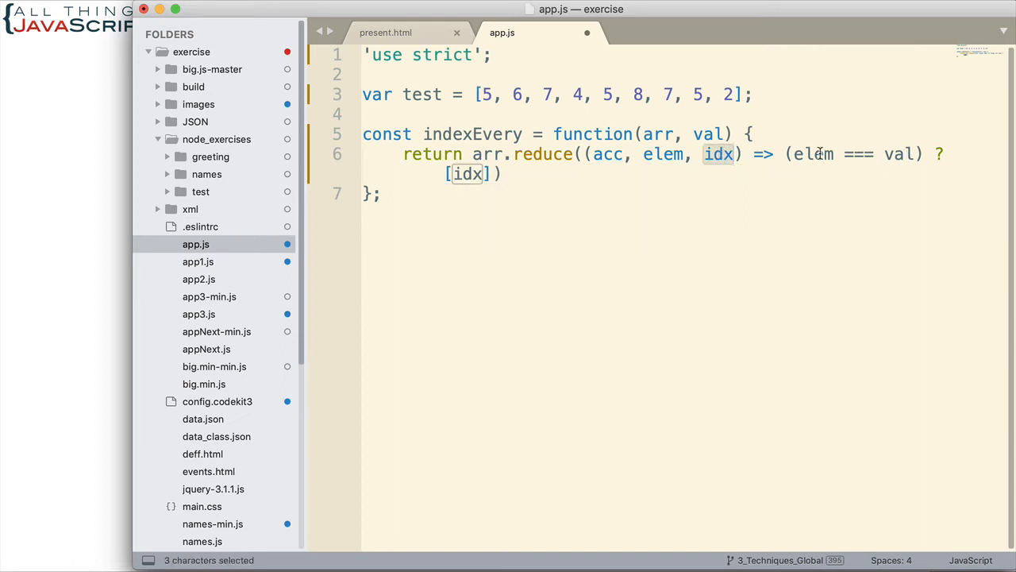
mouse_move(530, 187)
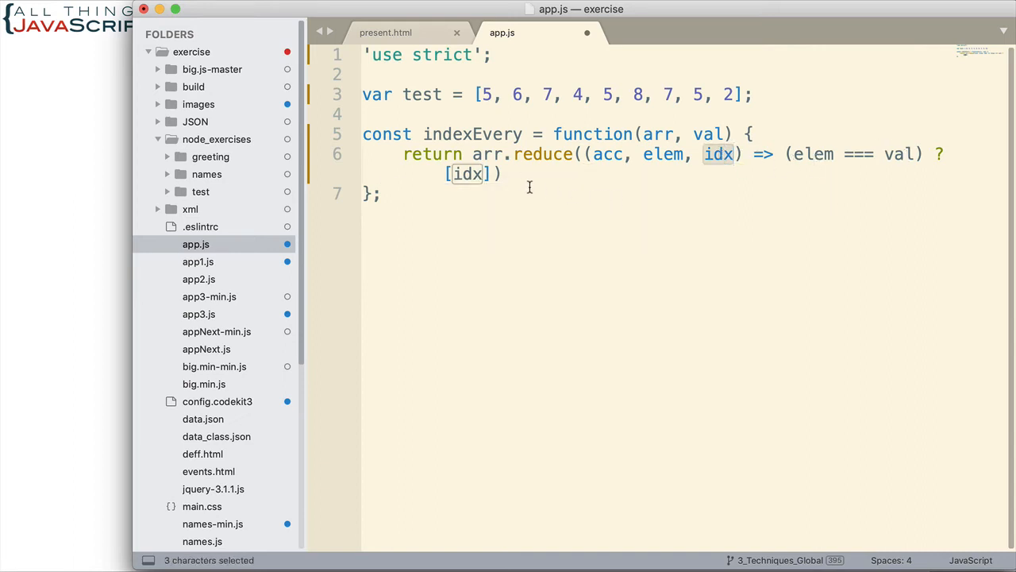
left_click(492, 173)
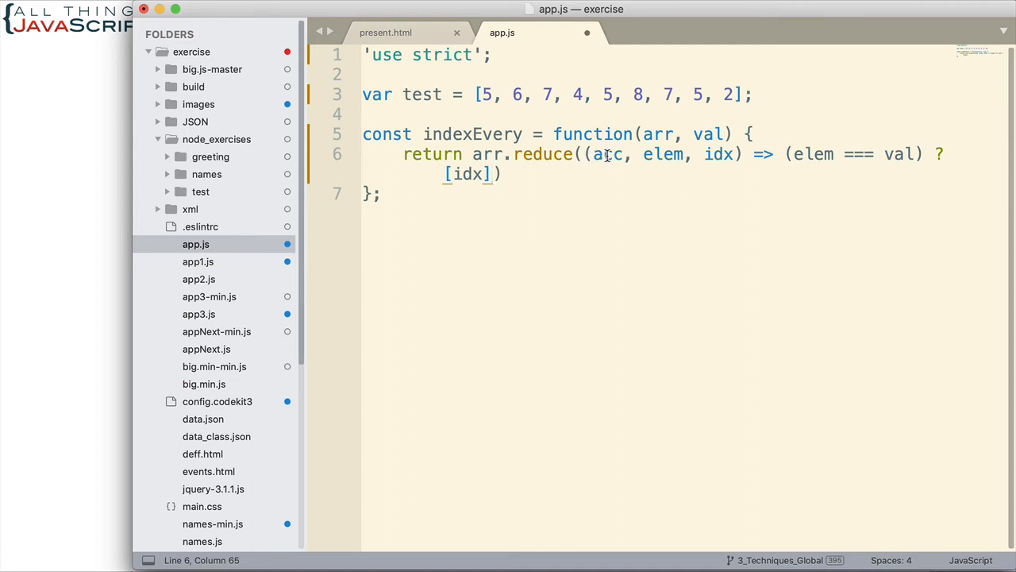
double_click(608, 154)
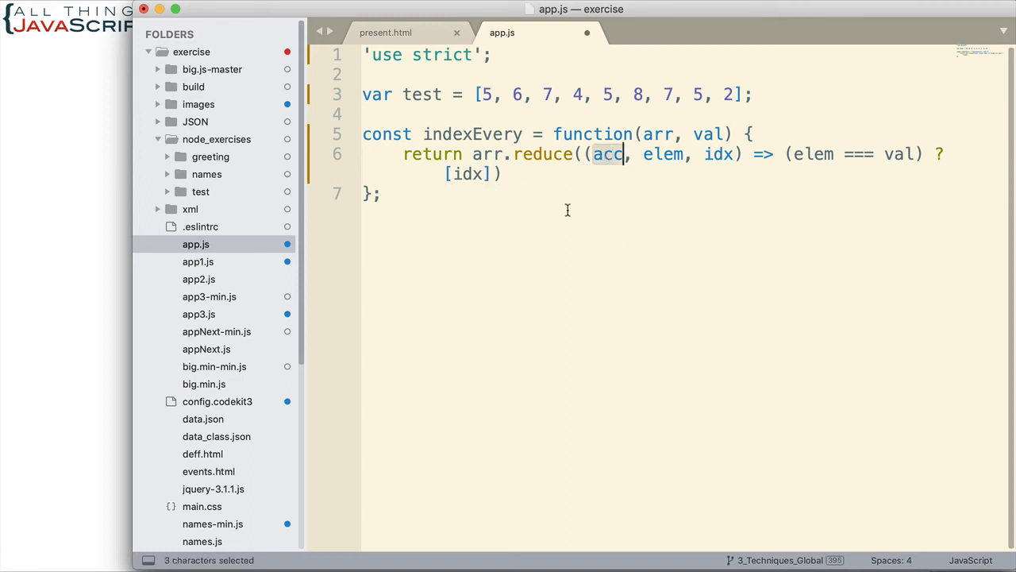
mouse_move(443, 173)
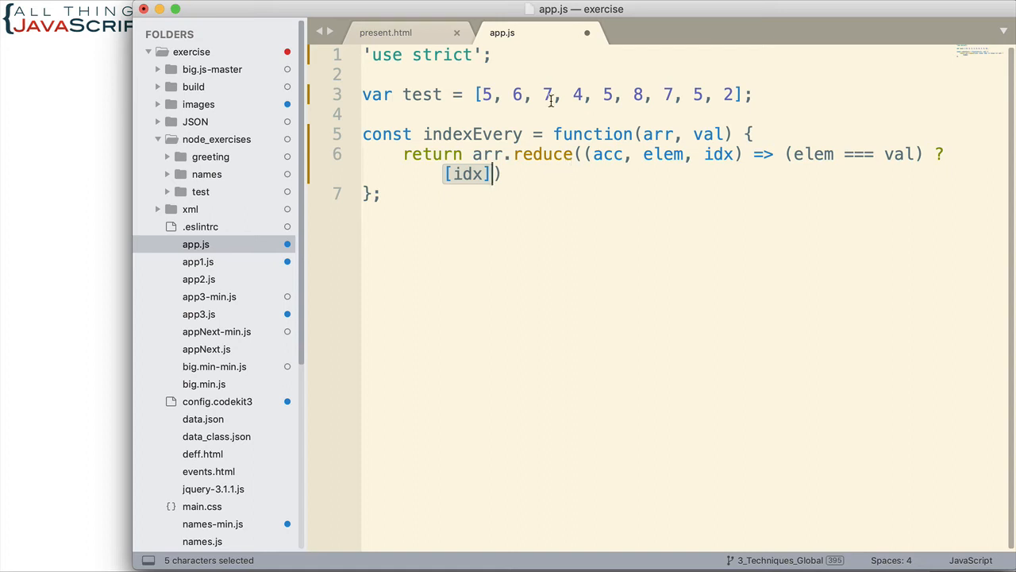
left_click(547, 96)
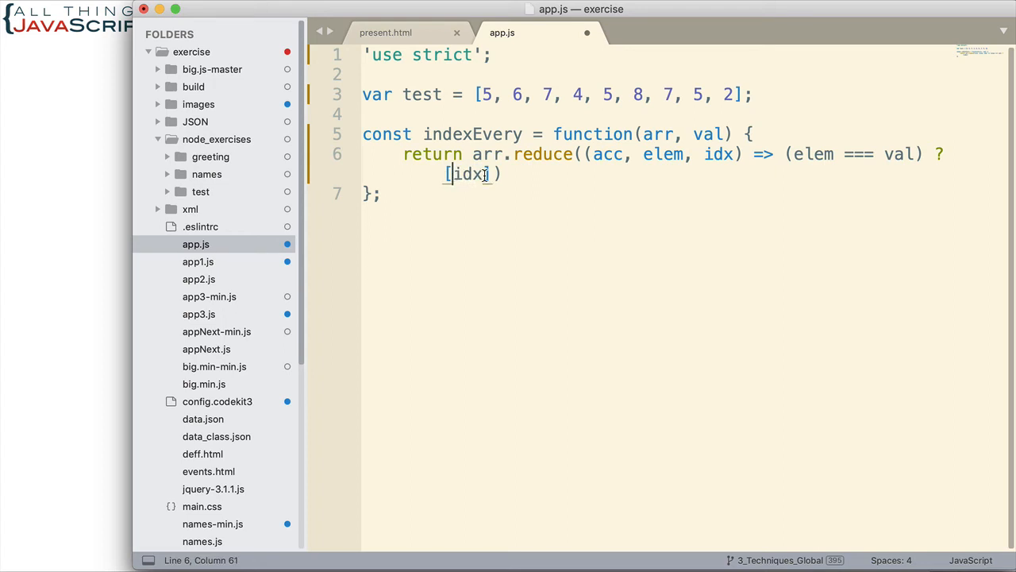
type("...")
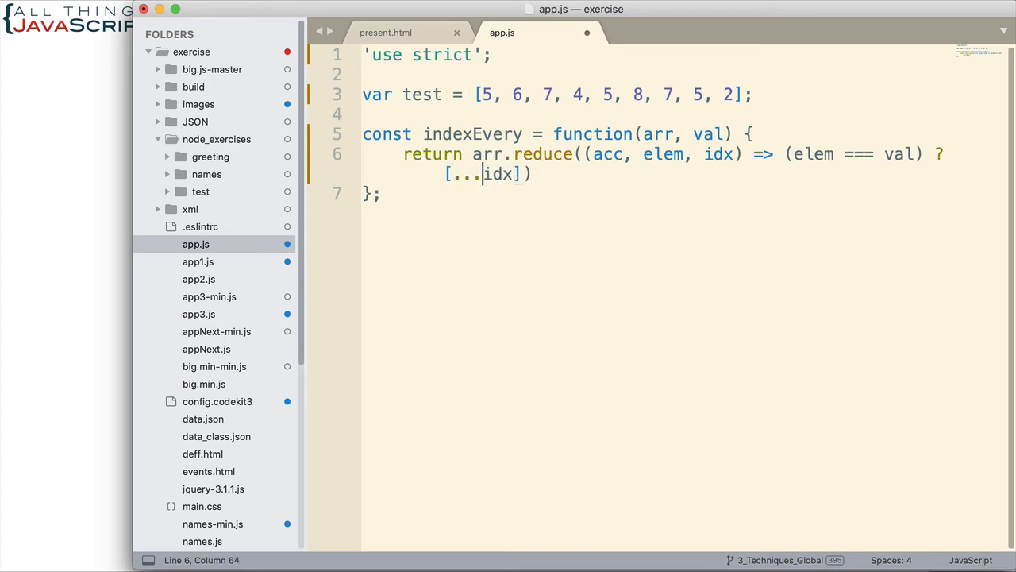
type("acc,")
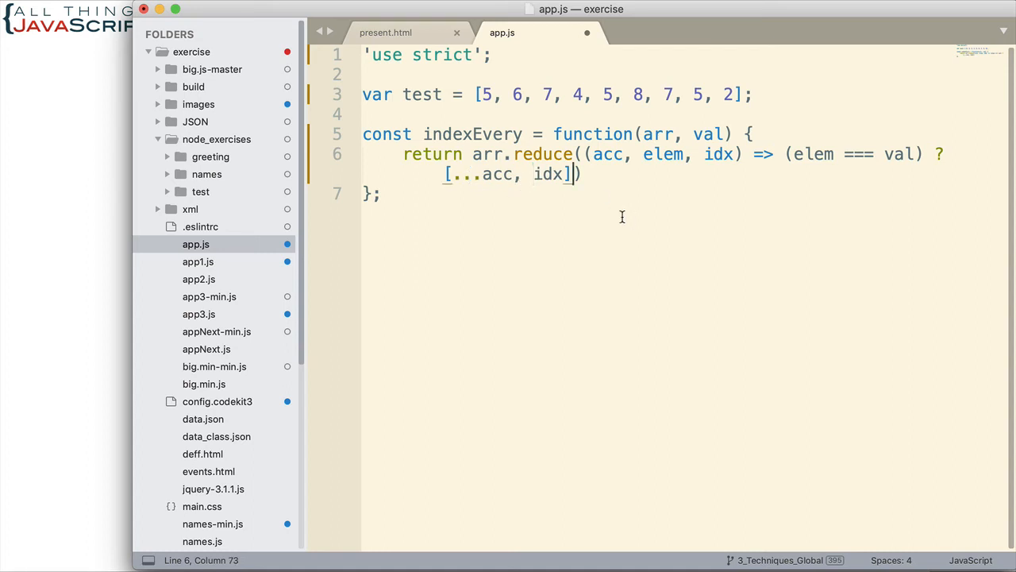
mouse_move(567, 226)
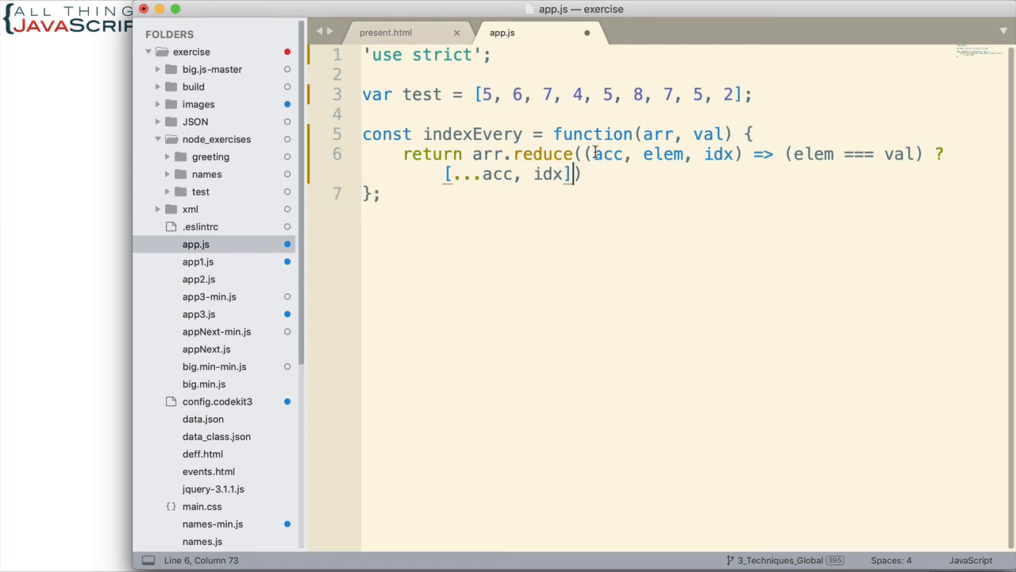
double_click(608, 154)
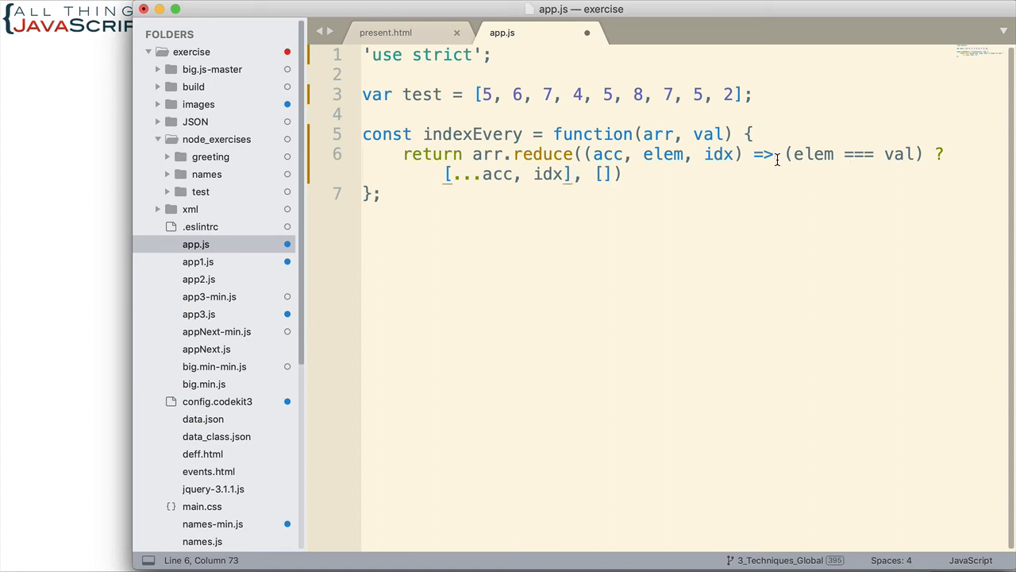
- Add the false branch : acc and close the reduce statement with a semicolon
left_click_drag(788, 154, 882, 154)
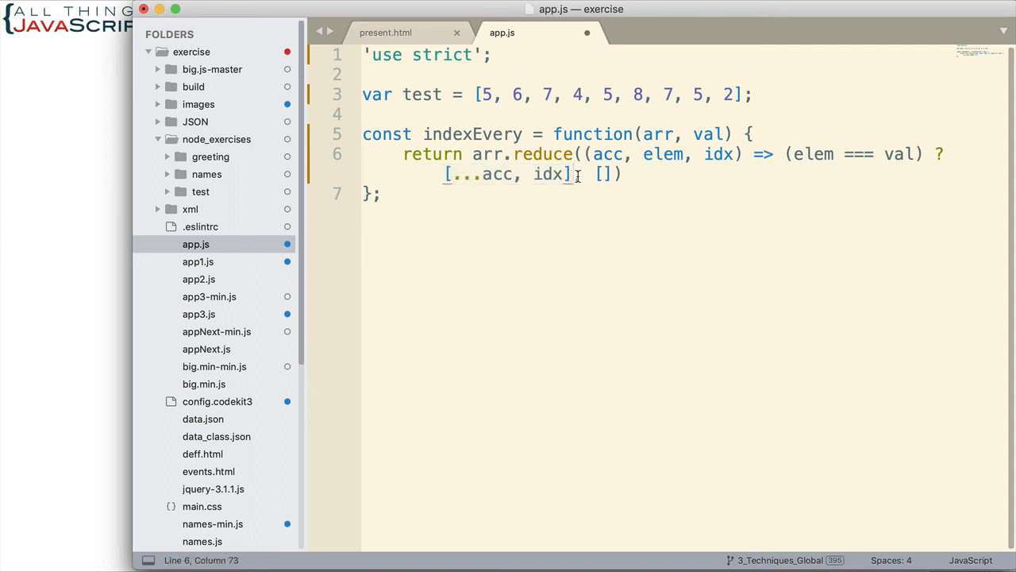
type(":")
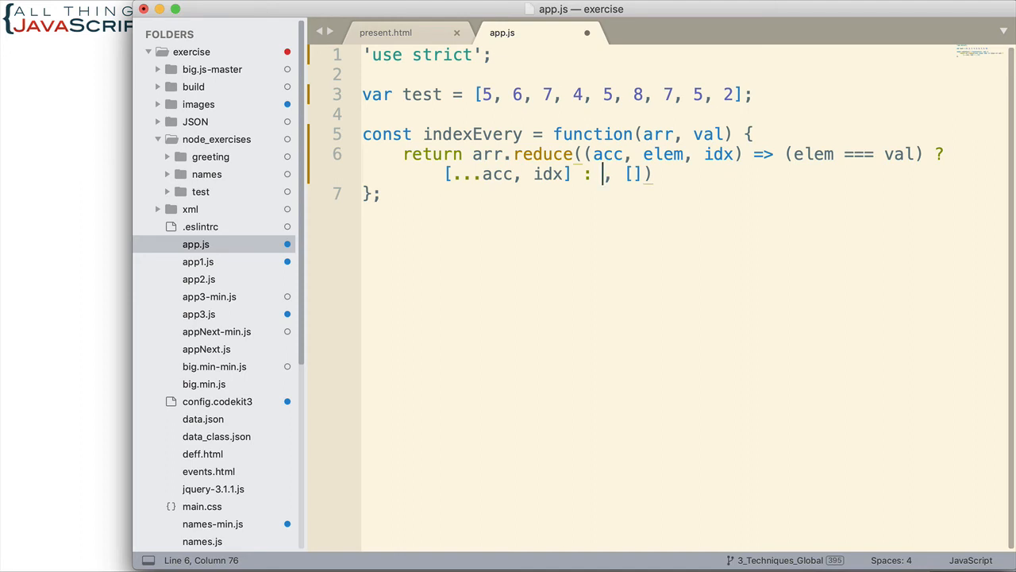
type("acc")
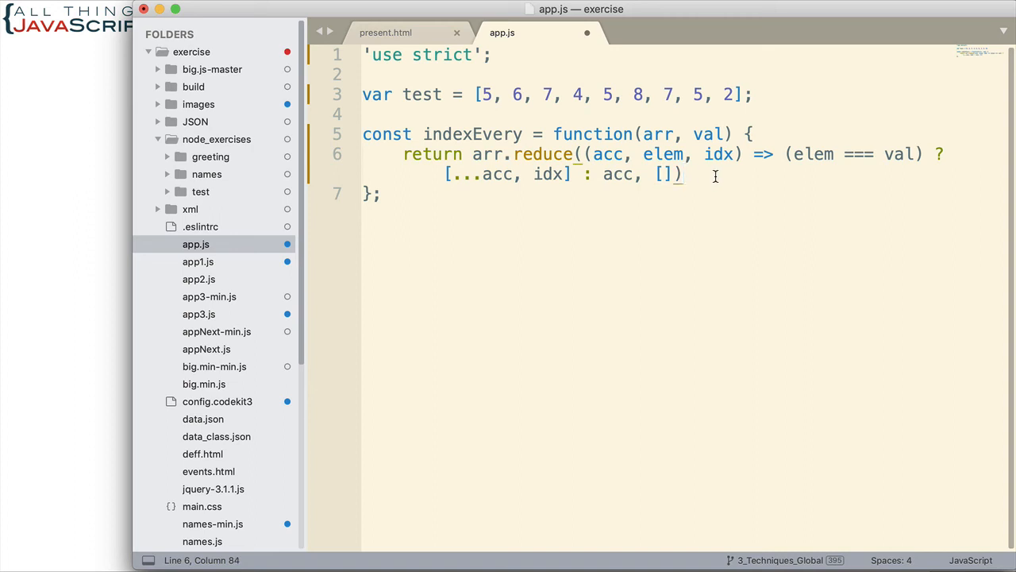
type(";")
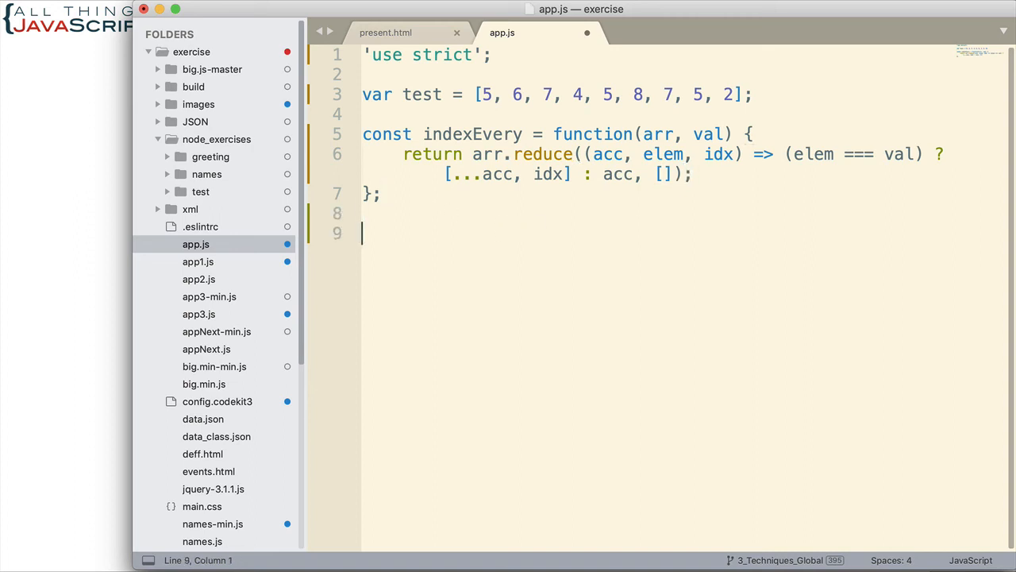
- Add var results = indexEvery(test, 5); on line 9
type("var")
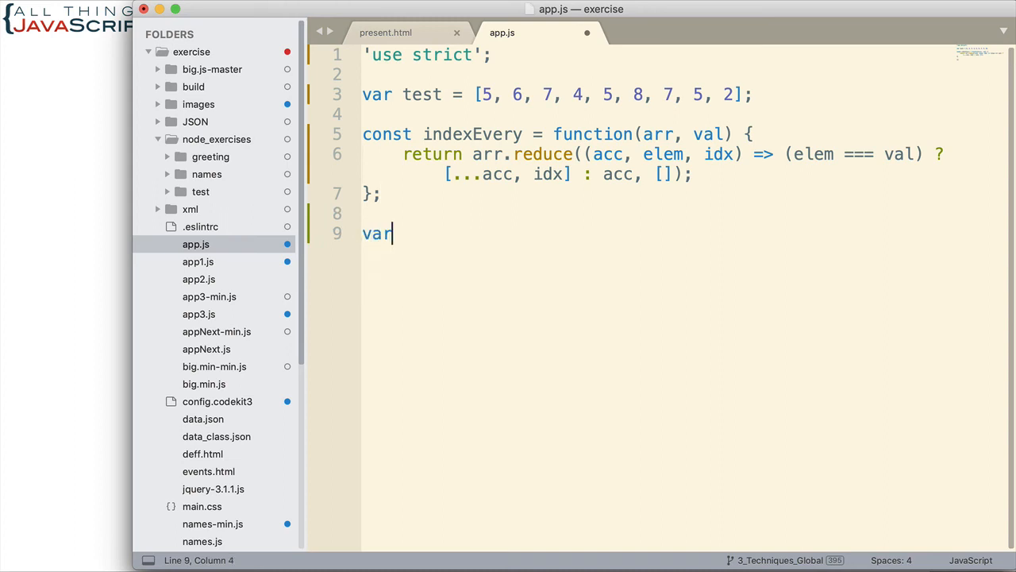
type("results")
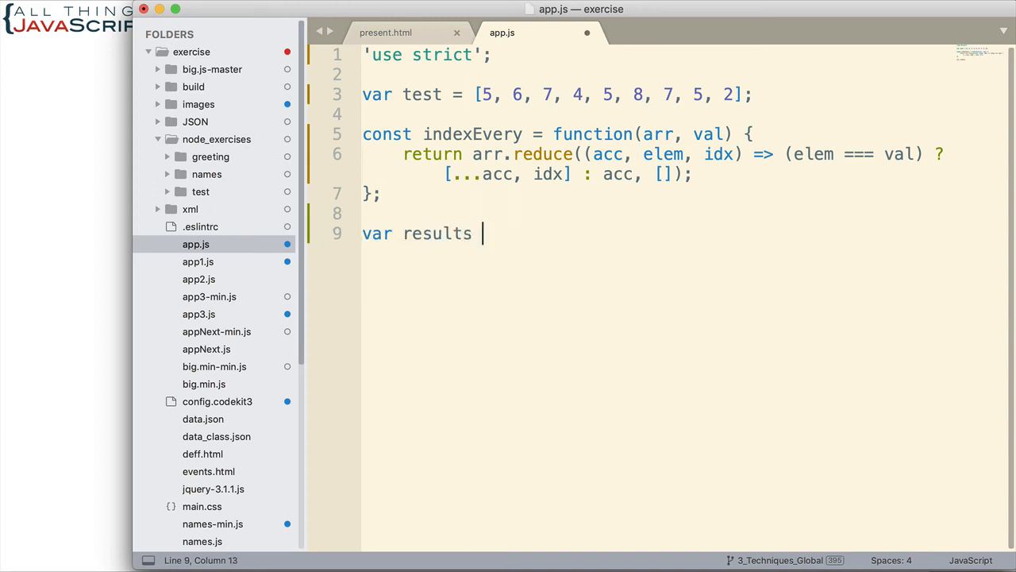
type("= i")
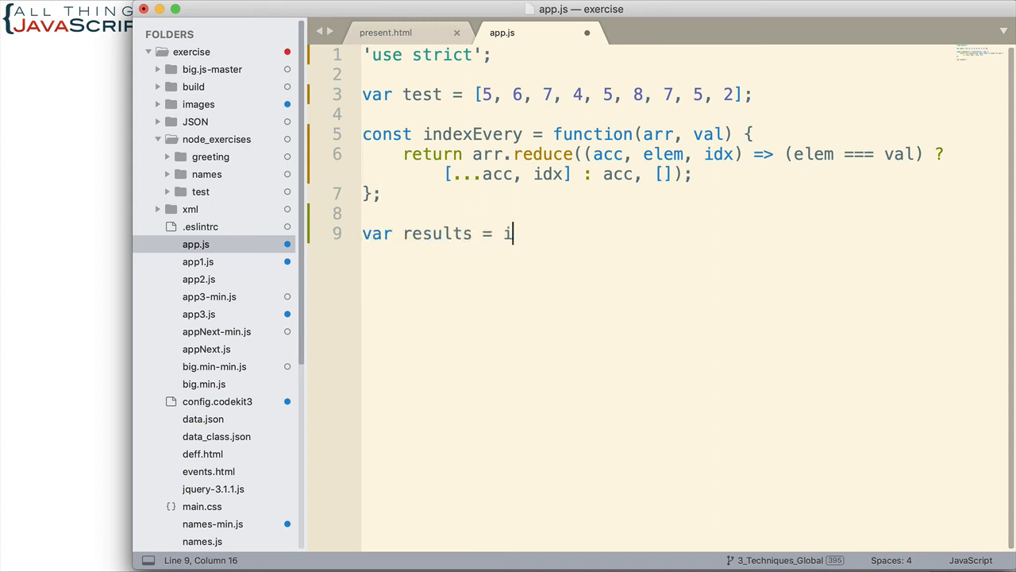
type("ndexEver")
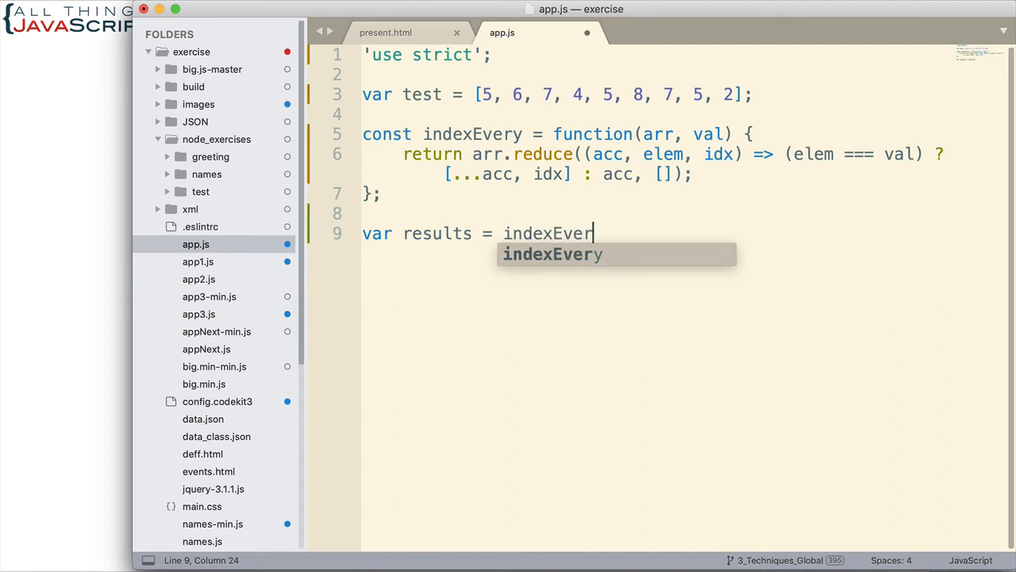
type("y")
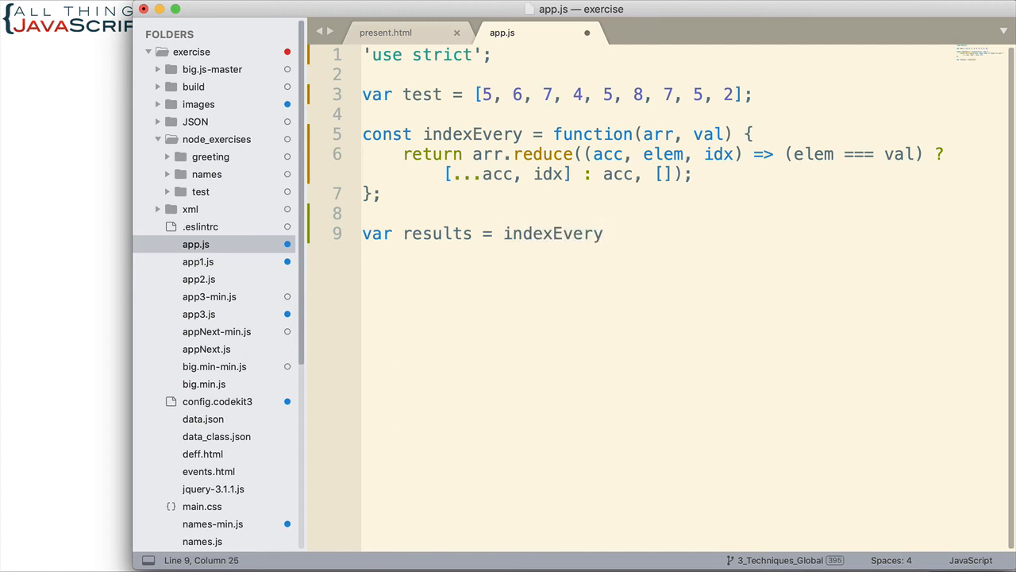
type("(test, )")
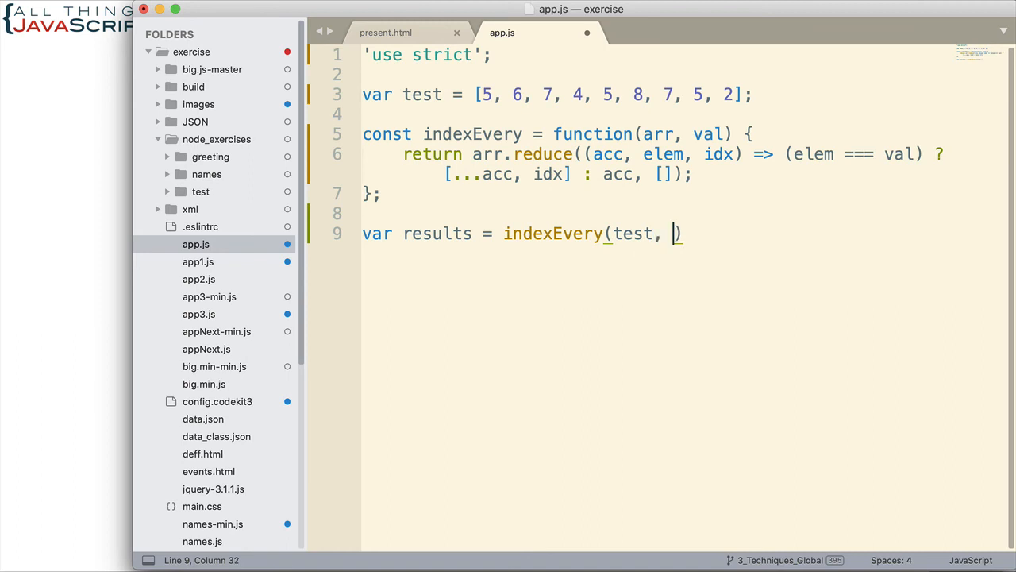
type("5")
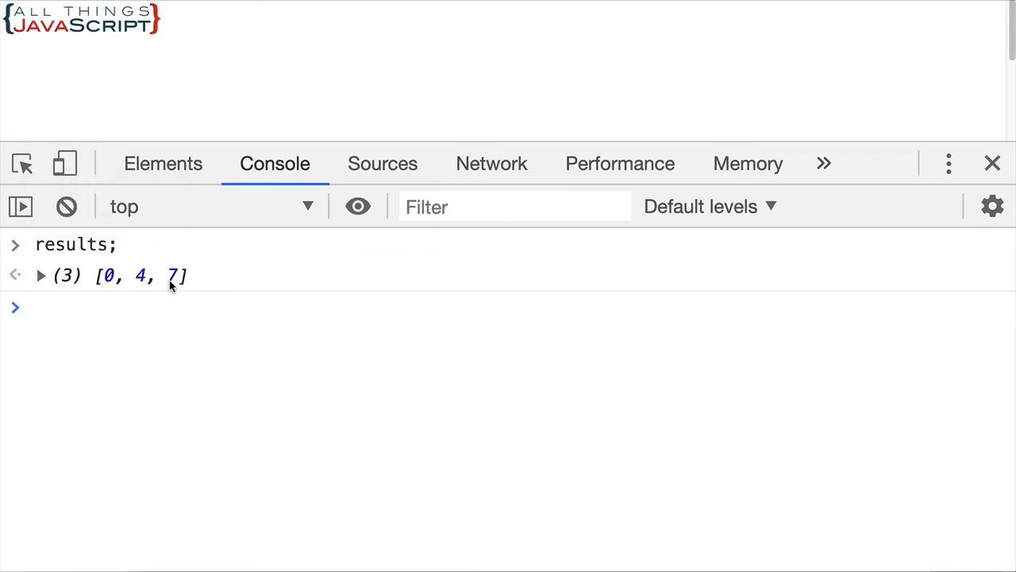
mouse_move(137, 346)
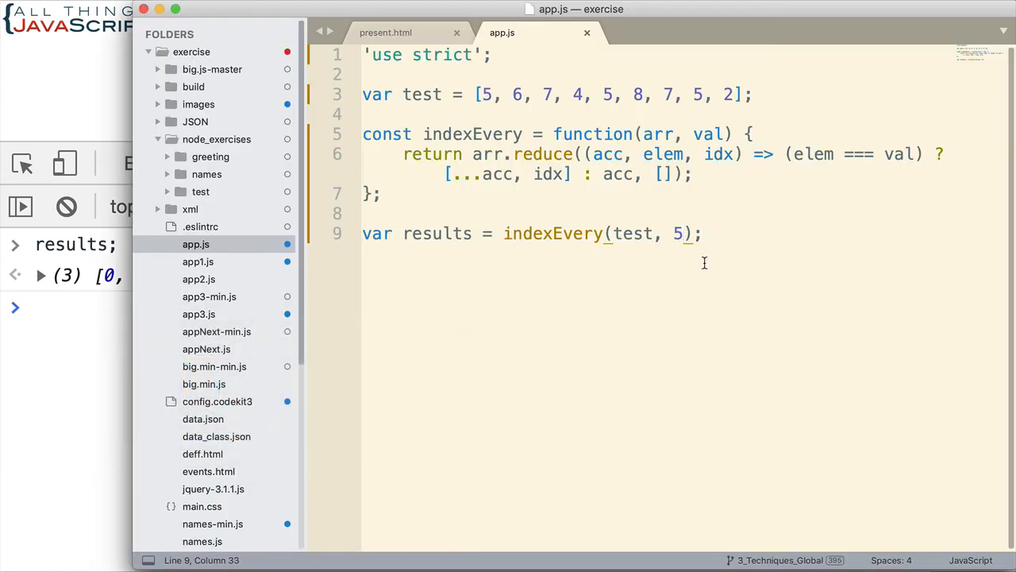
- Change the searched value to 1 then 2 and evaluate results in the console, getting [] and [8]
type("1")
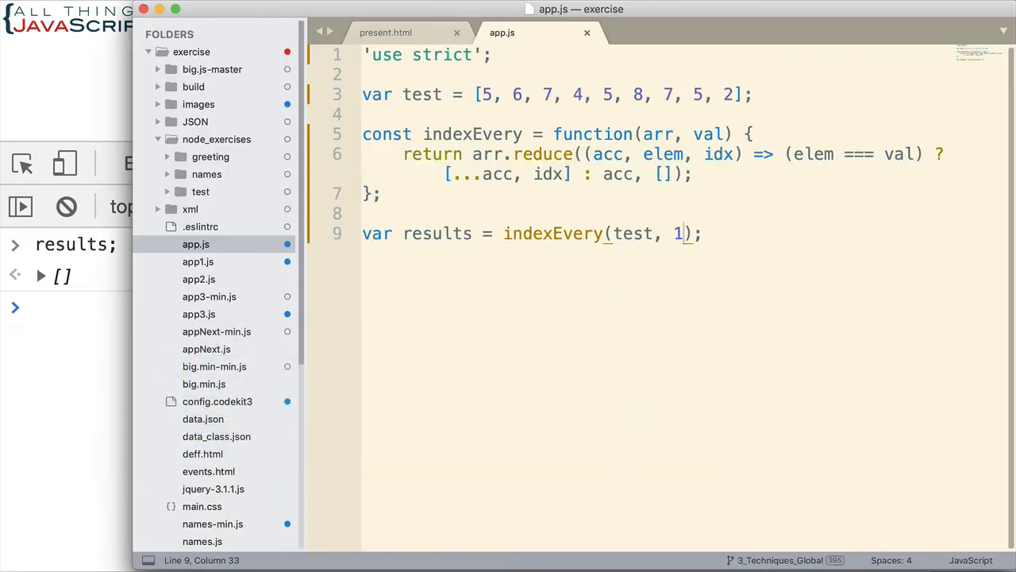
type("2")
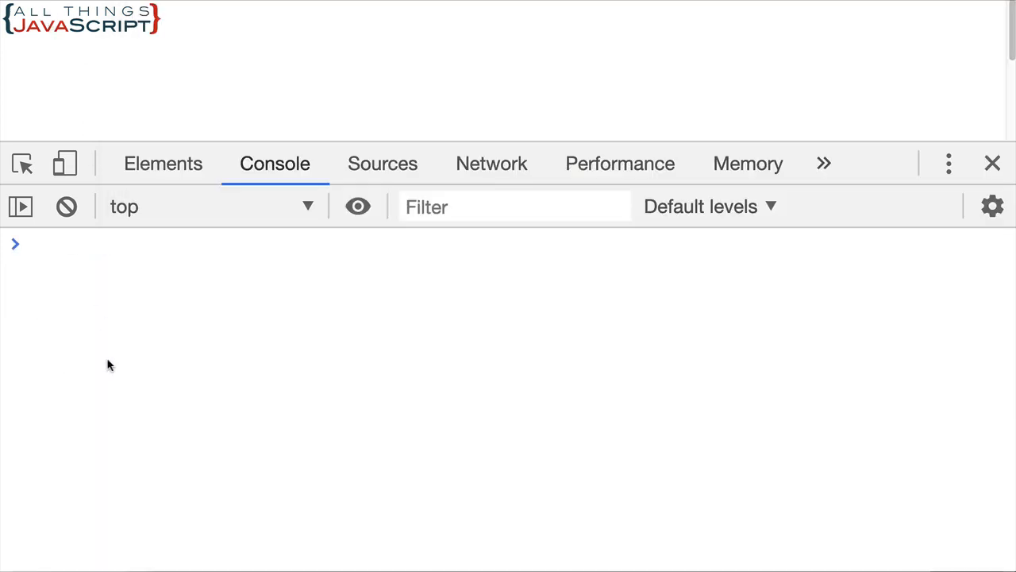
type("results;")
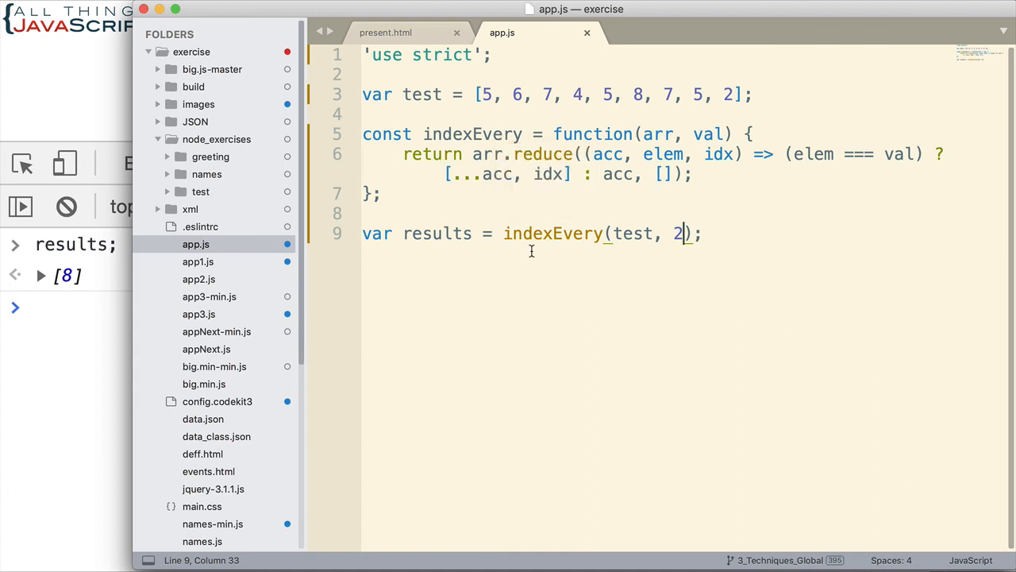
mouse_move(644, 300)
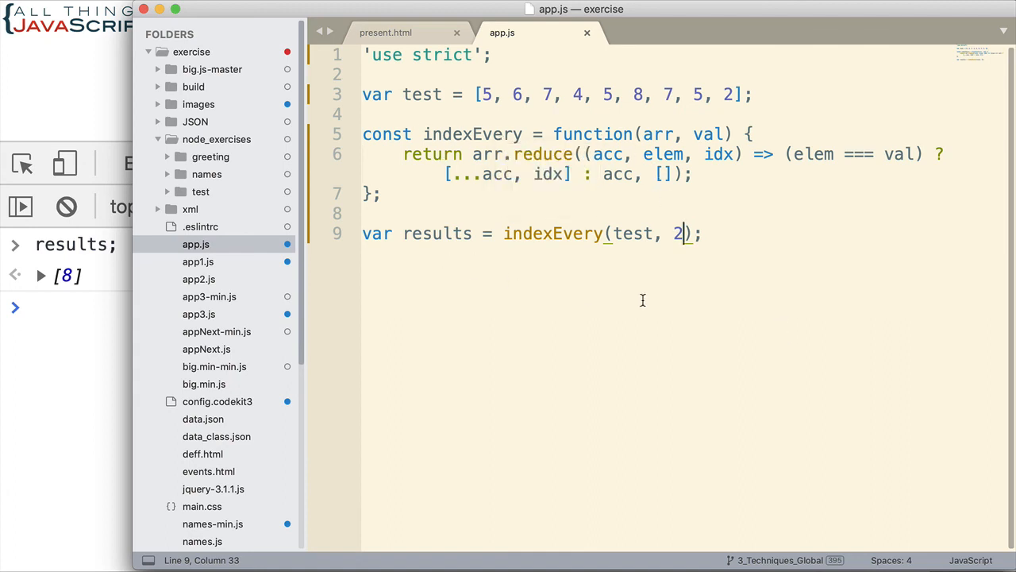
mouse_move(643, 261)
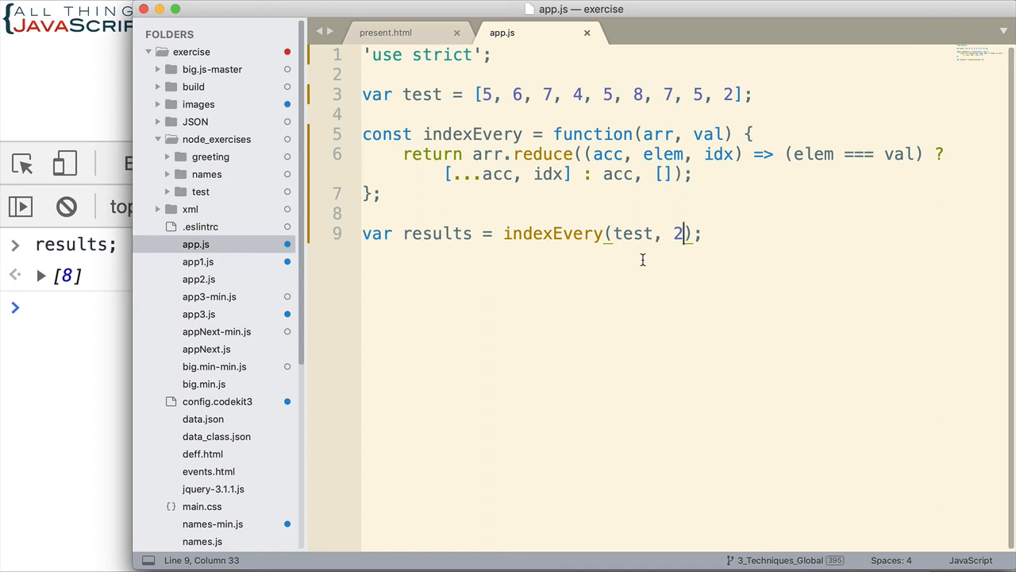
mouse_move(641, 260)
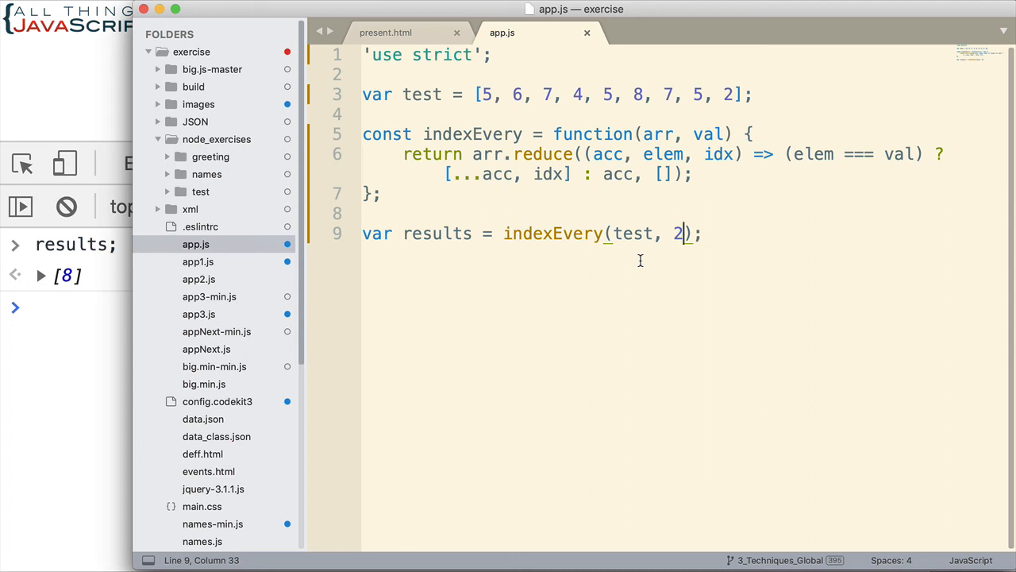